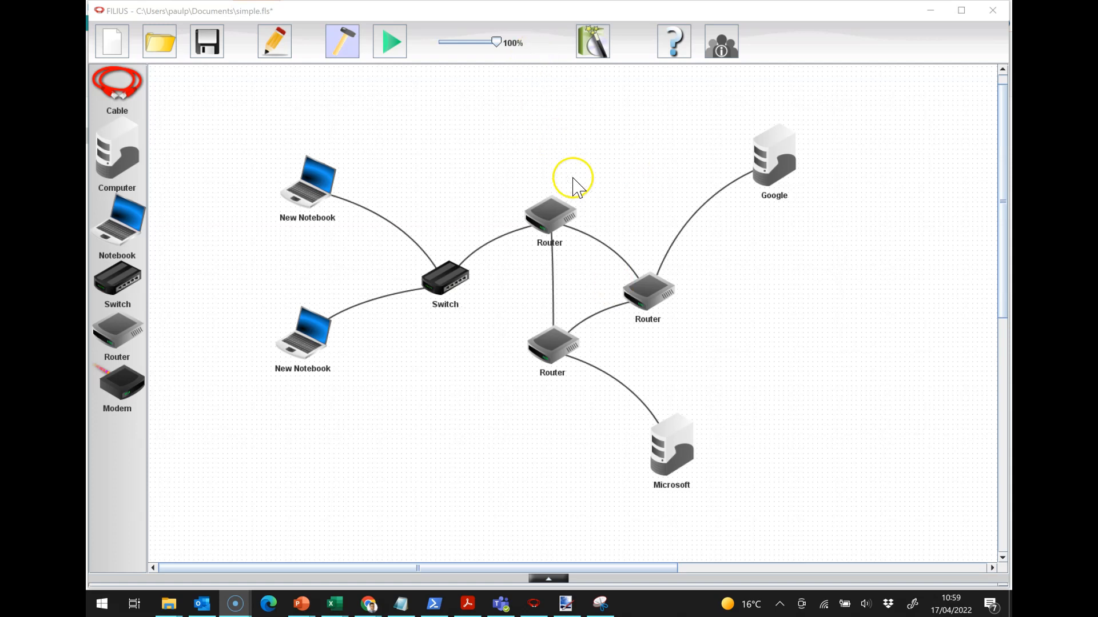
mouse_move(577, 349)
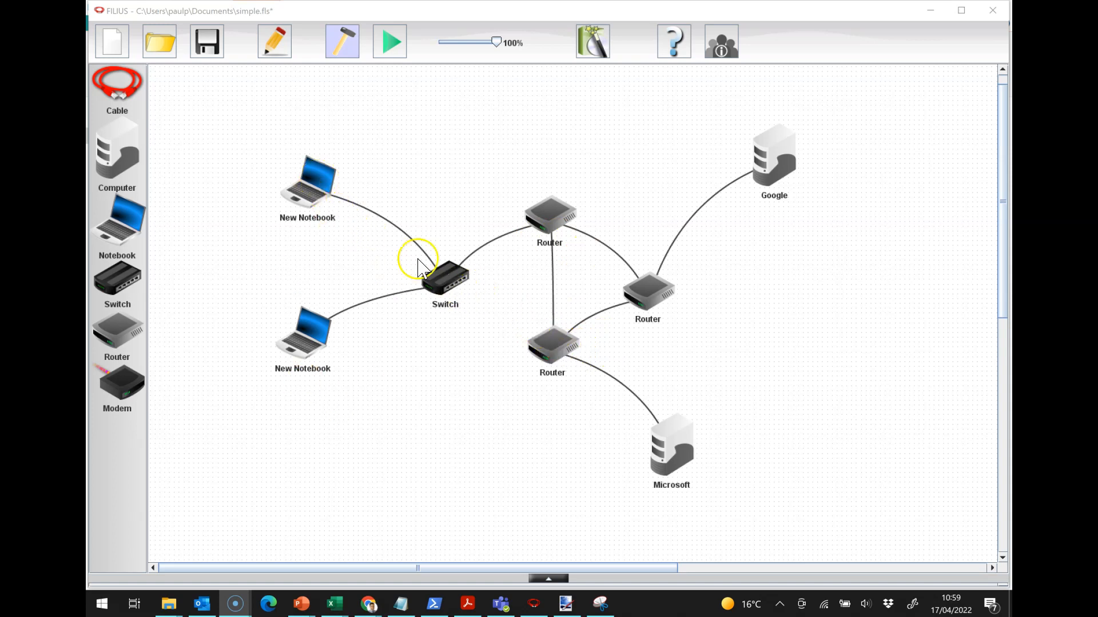
mouse_move(336, 329)
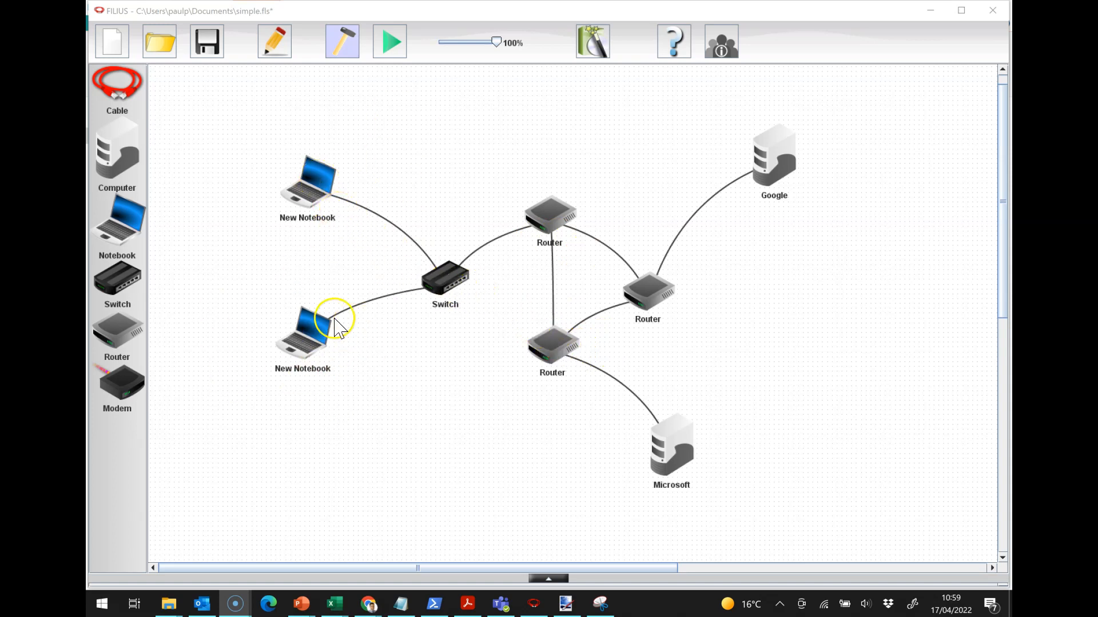
mouse_move(840, 182)
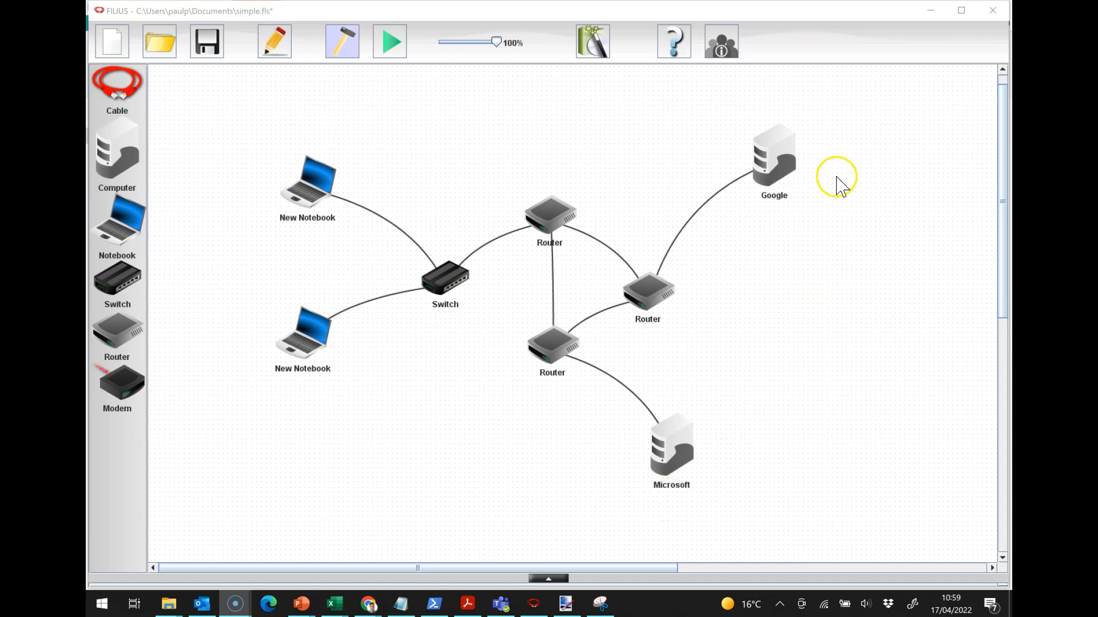
mouse_move(493, 294)
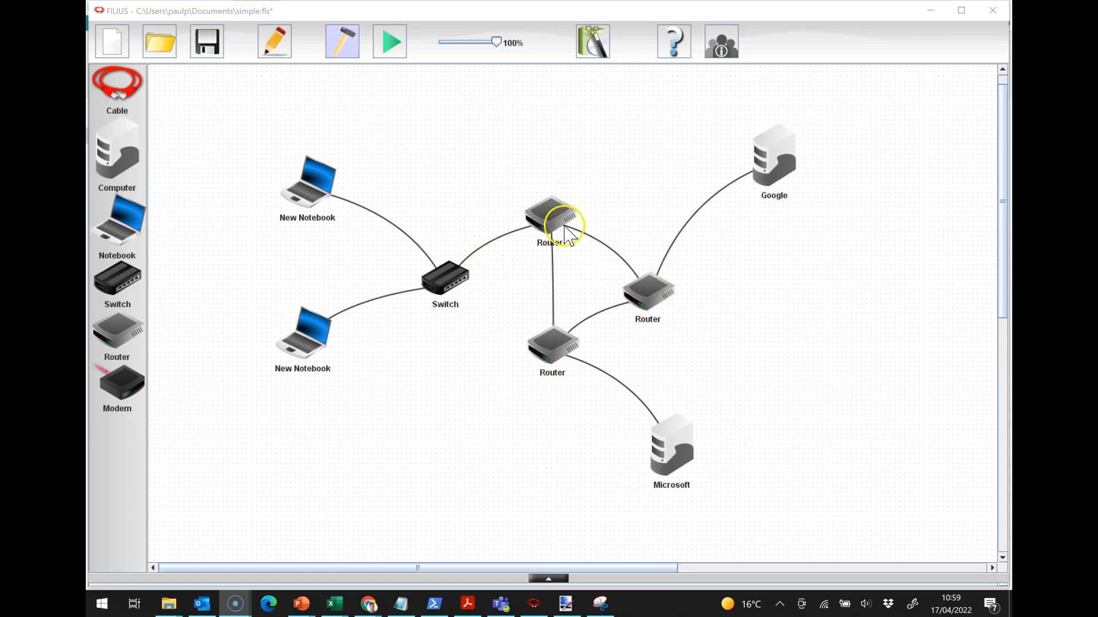
mouse_move(509, 364)
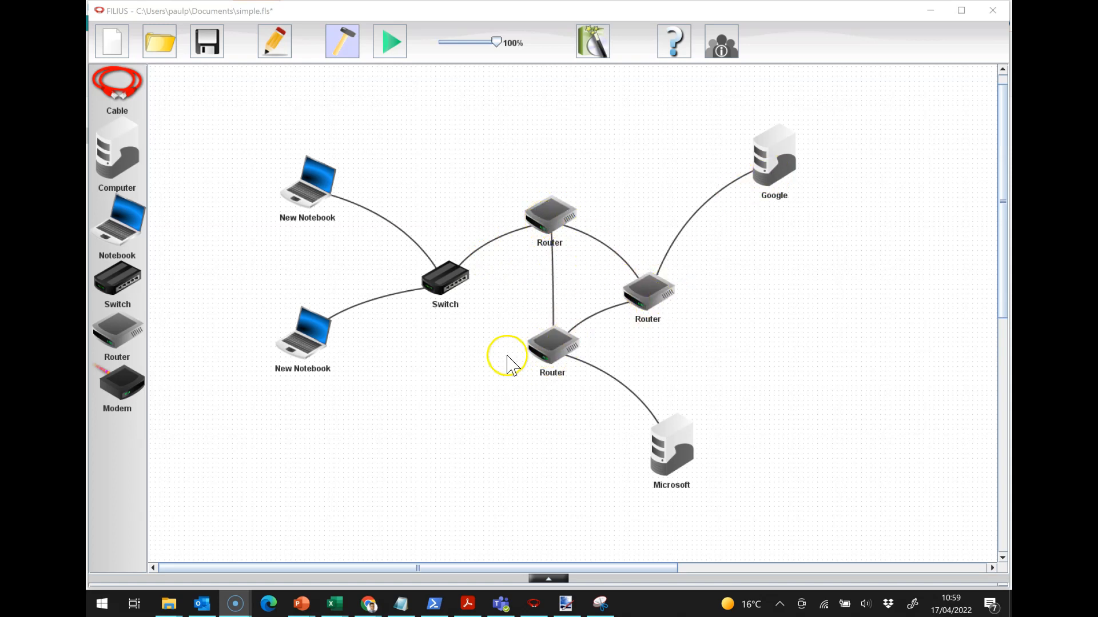
mouse_move(696, 301)
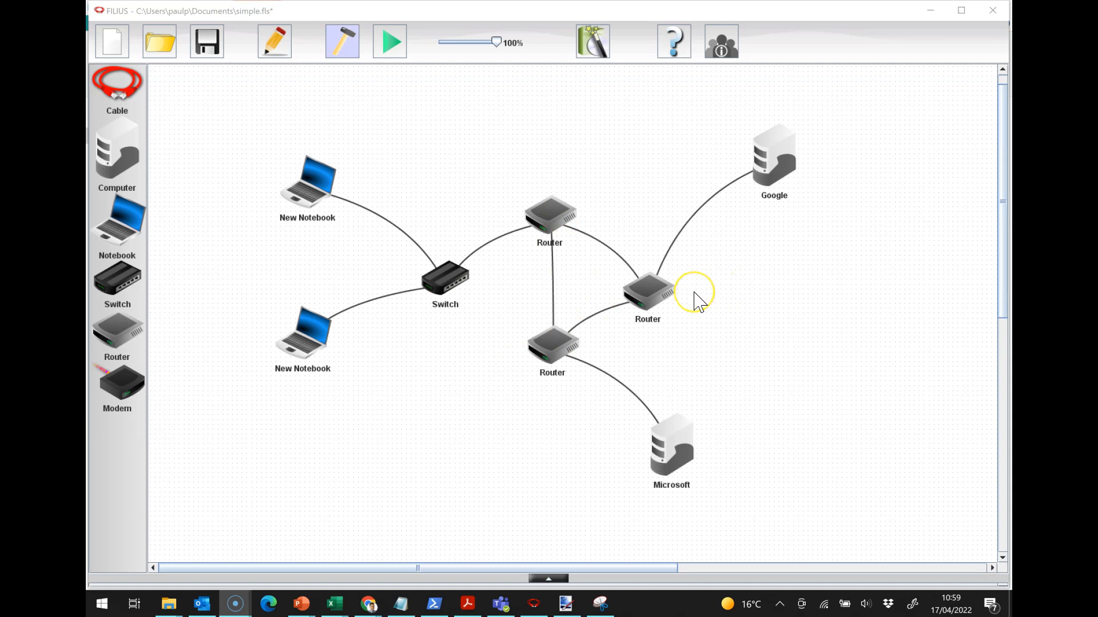
mouse_move(696, 301)
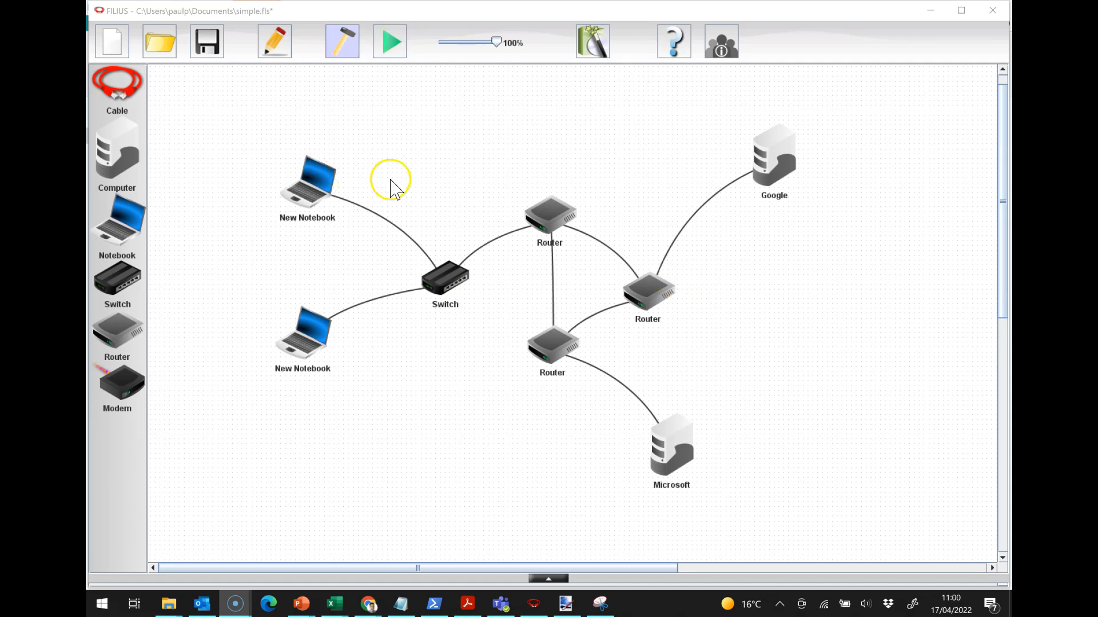
mouse_move(497, 231)
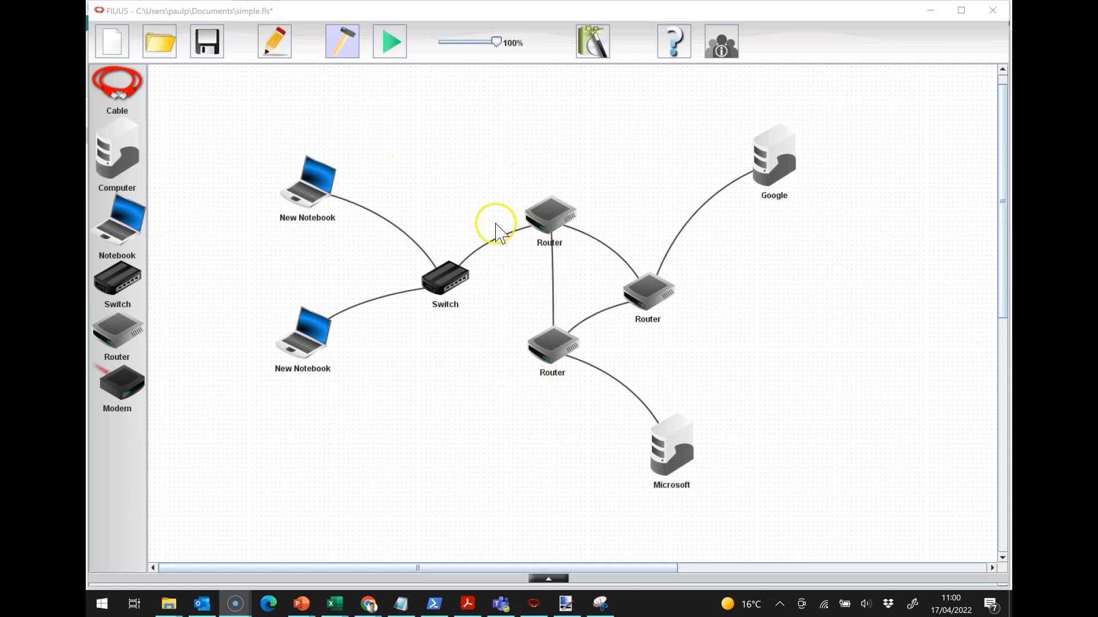
mouse_move(325, 325)
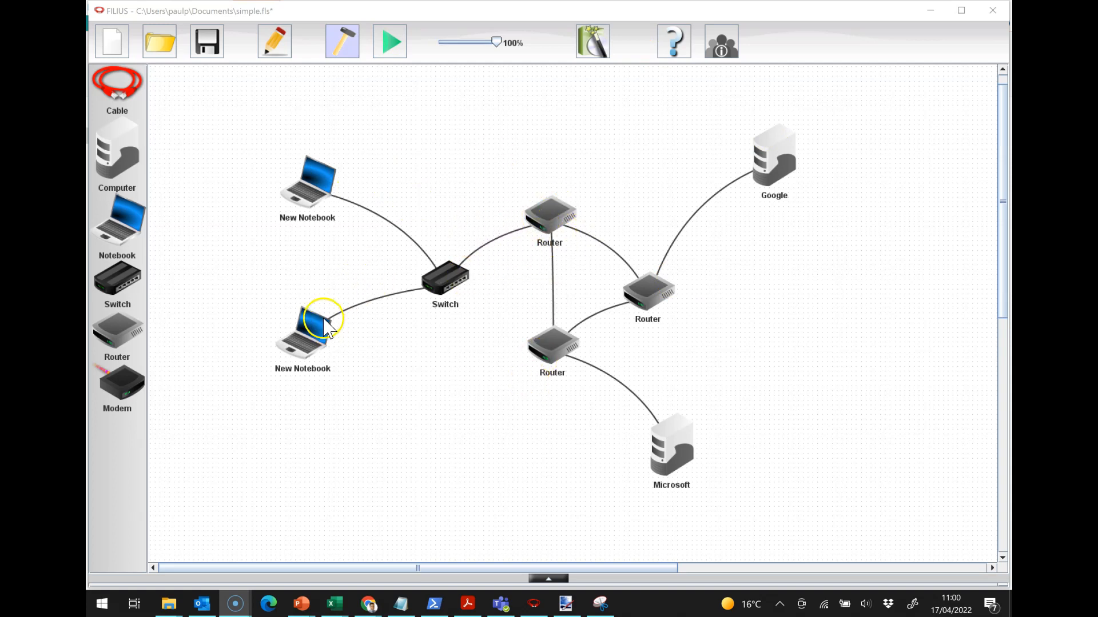
Check the notebook's 192.168.0.10 settings, Google's 8.8.8.8, and the Microsoft server's settings
click(306, 181)
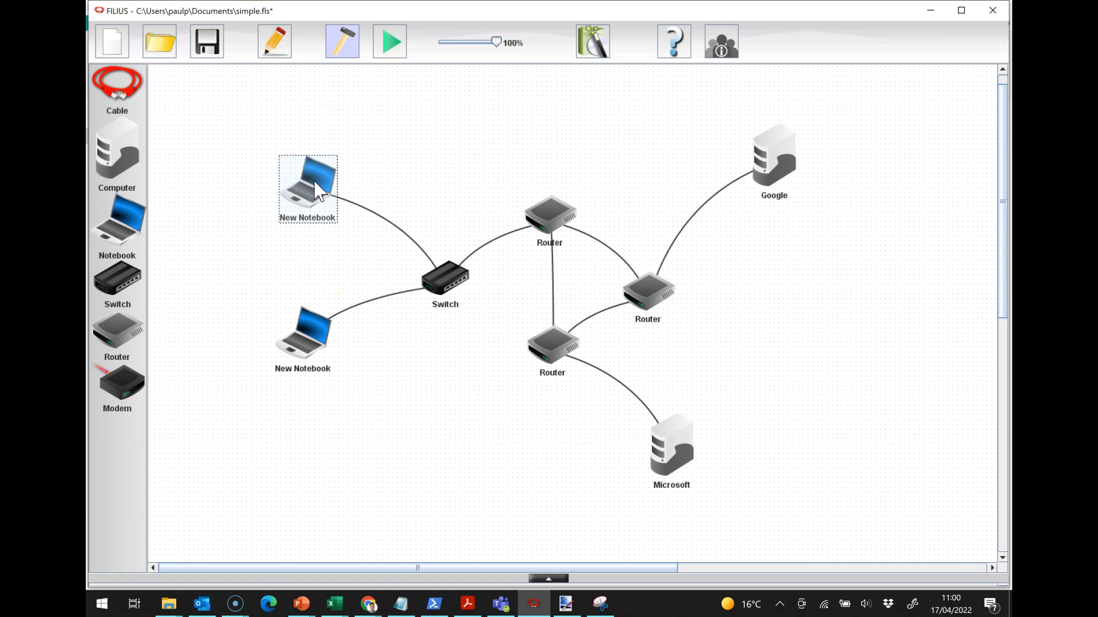
double_click(307, 178)
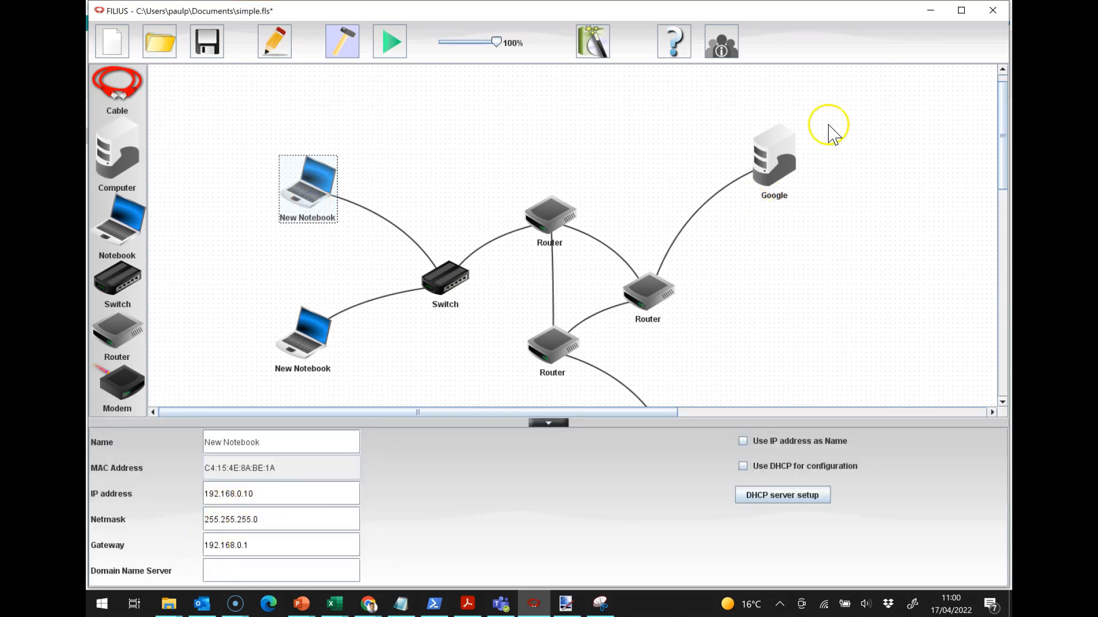
click(773, 158)
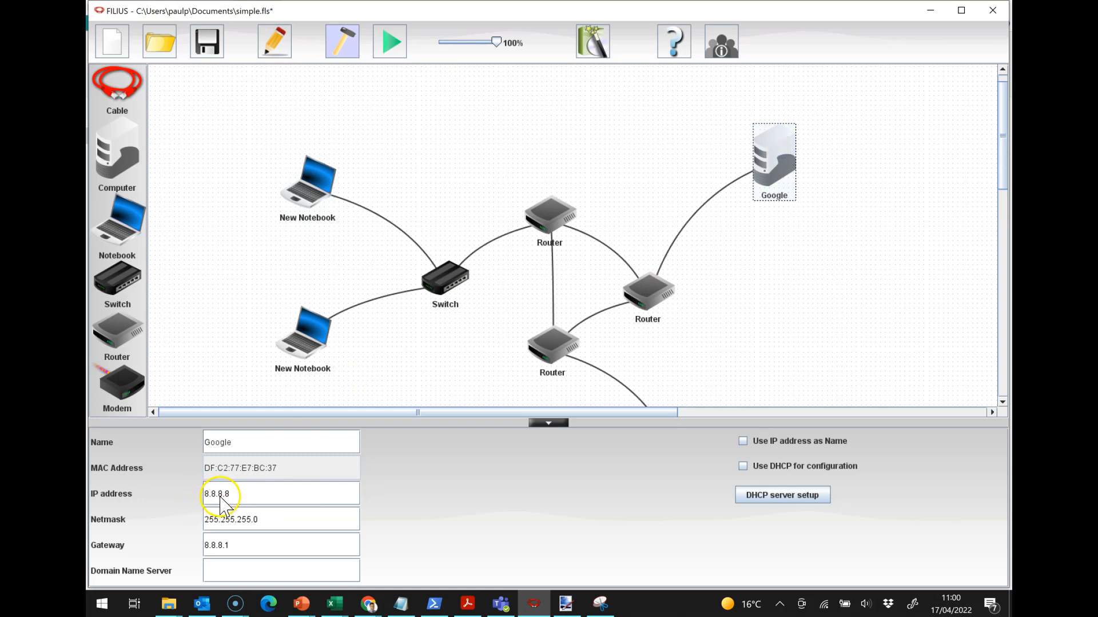
scroll(down, 3)
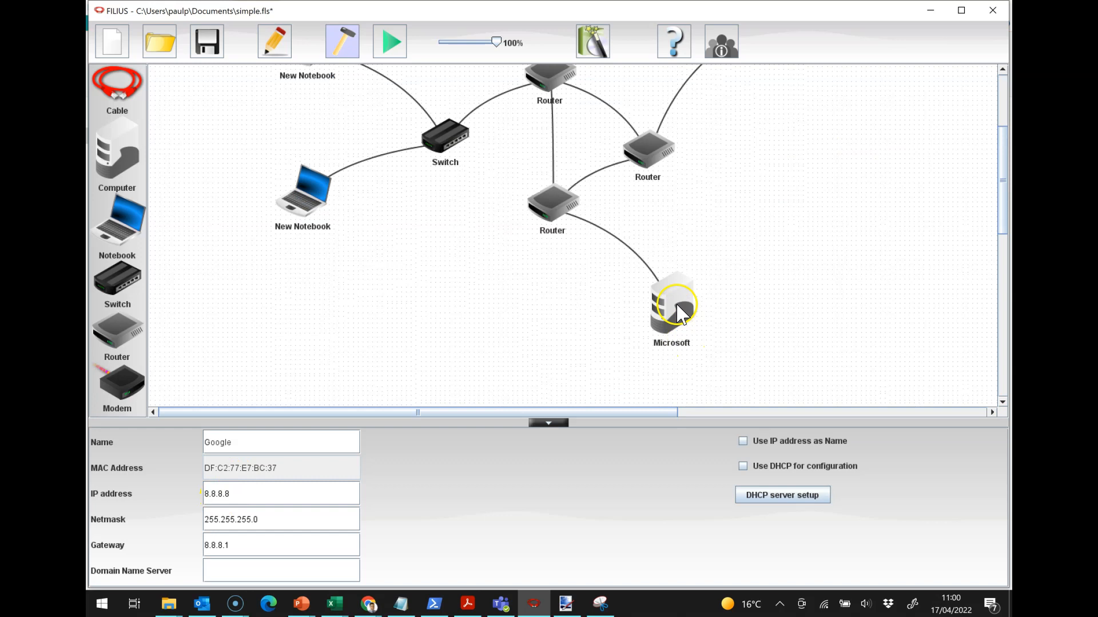
click(670, 308)
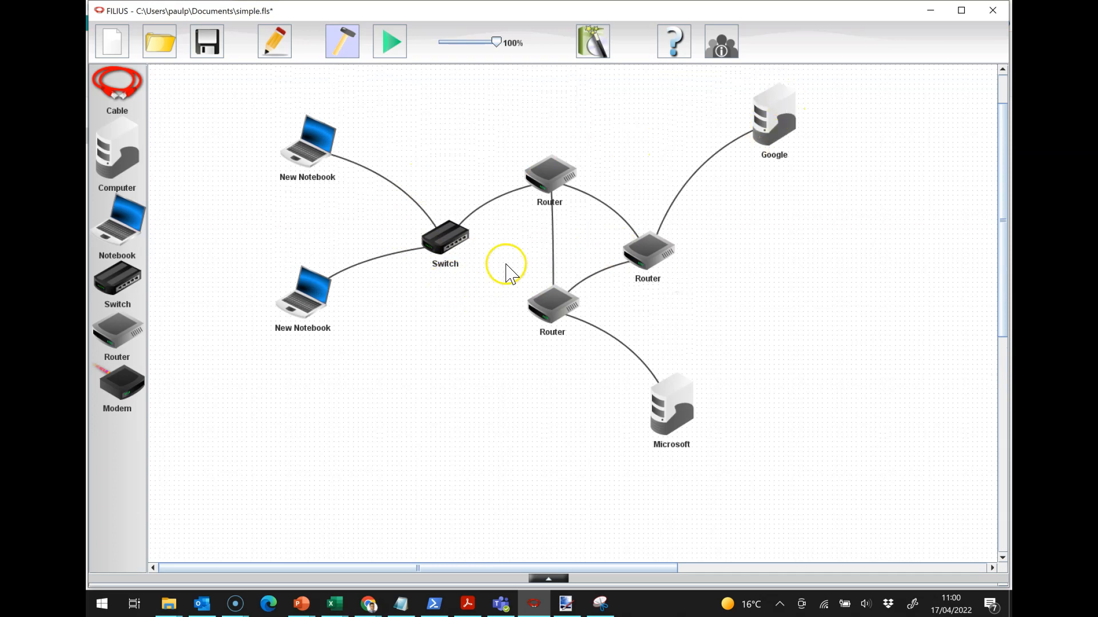
mouse_move(602, 210)
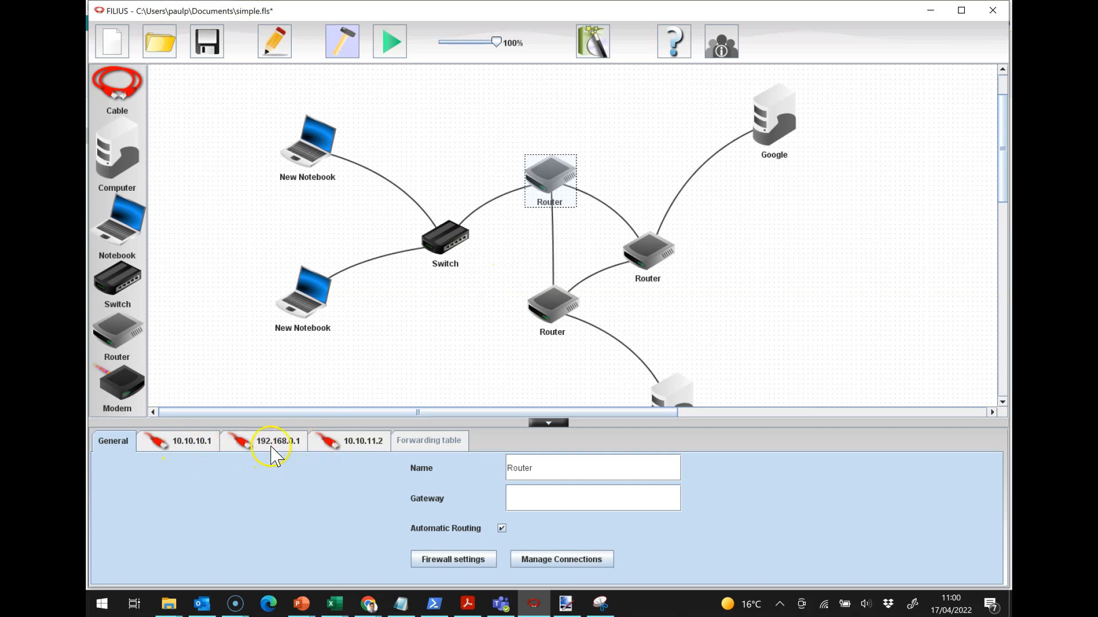
Inspect the top router's 192.168.0.1, 10.10.10.1 and 10.10.11.2 interfaces
click(277, 440)
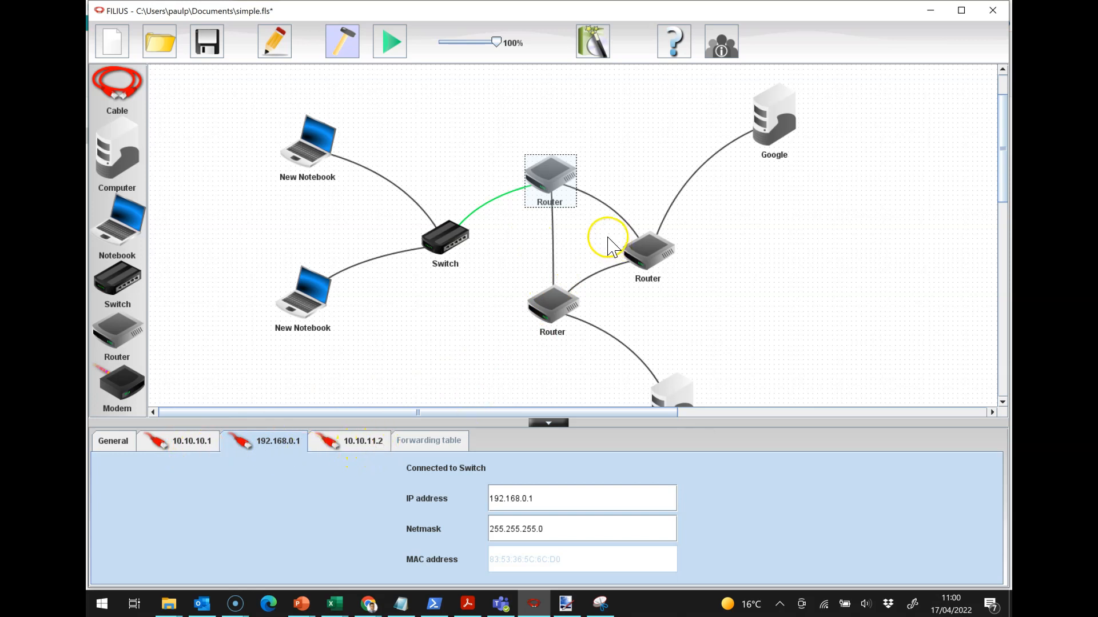
click(191, 440)
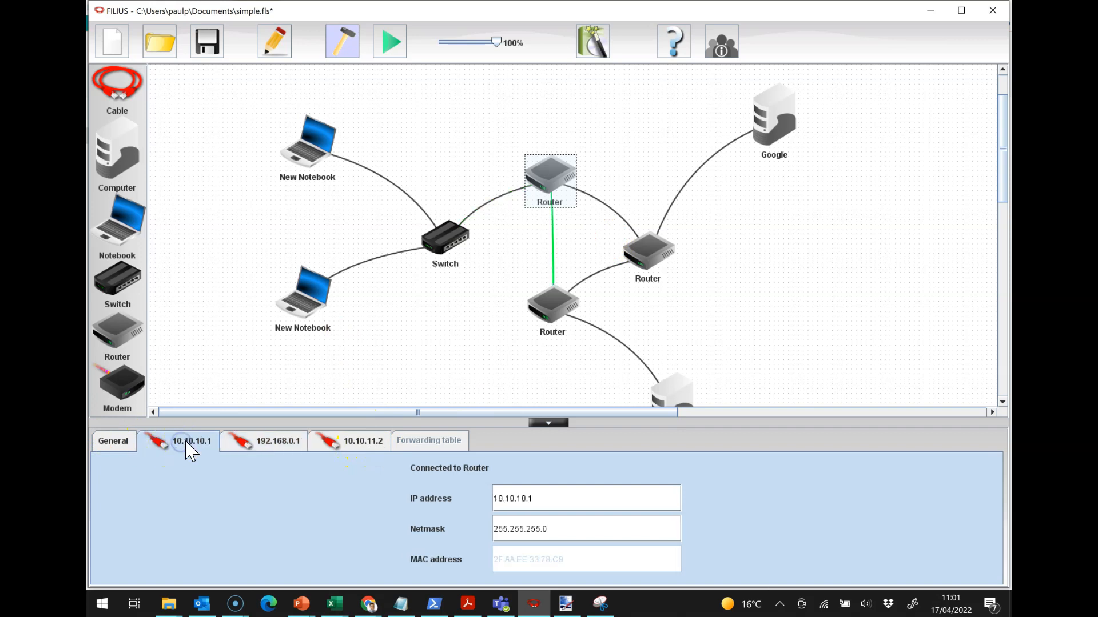
click(363, 440)
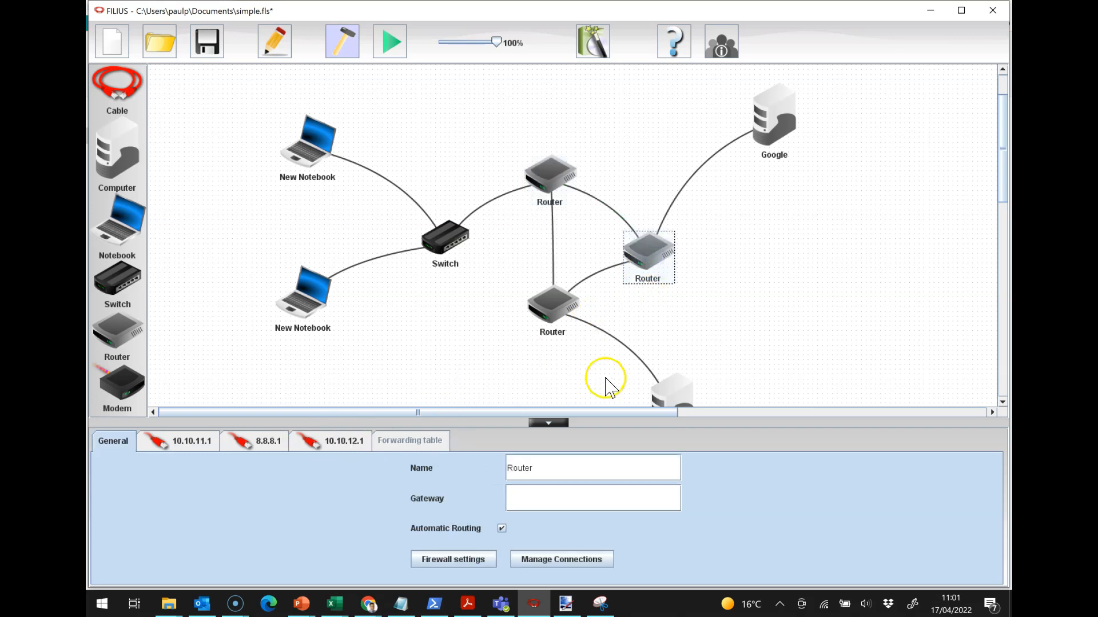
mouse_move(700, 203)
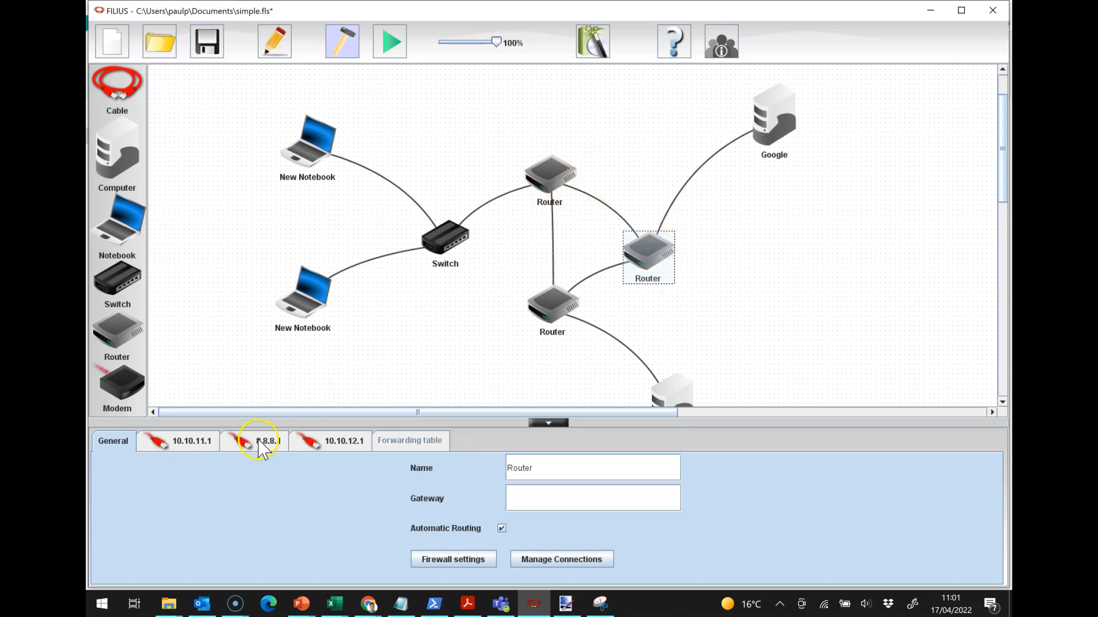
Inspect the right router's 8.8.8.1 and 10.10.11.1 interfaces and General tab, then close the panel
click(264, 440)
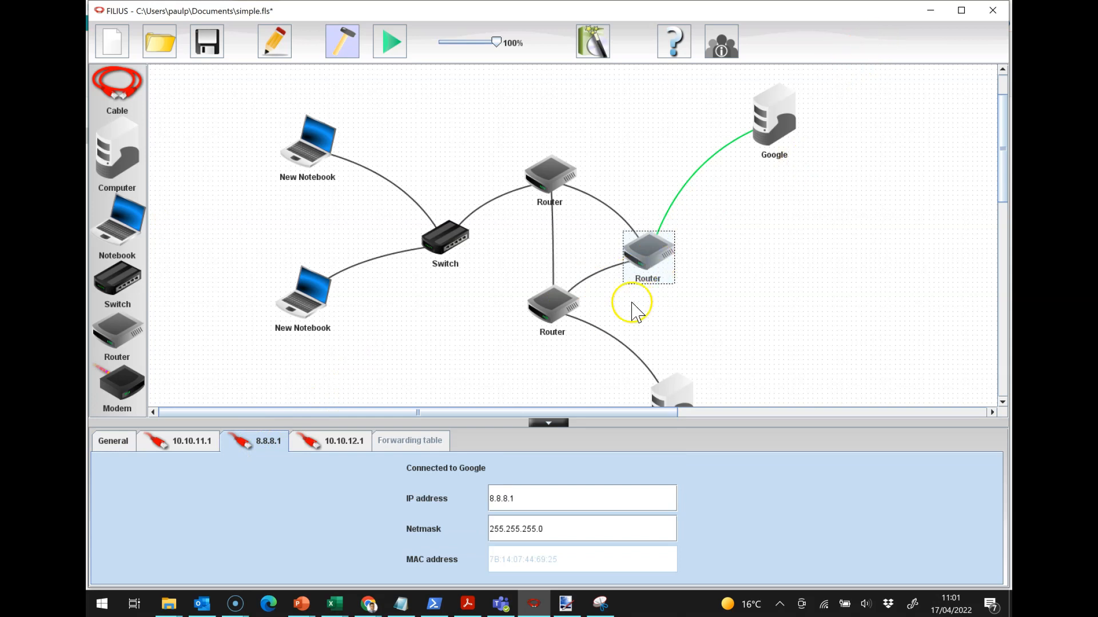
click(192, 441)
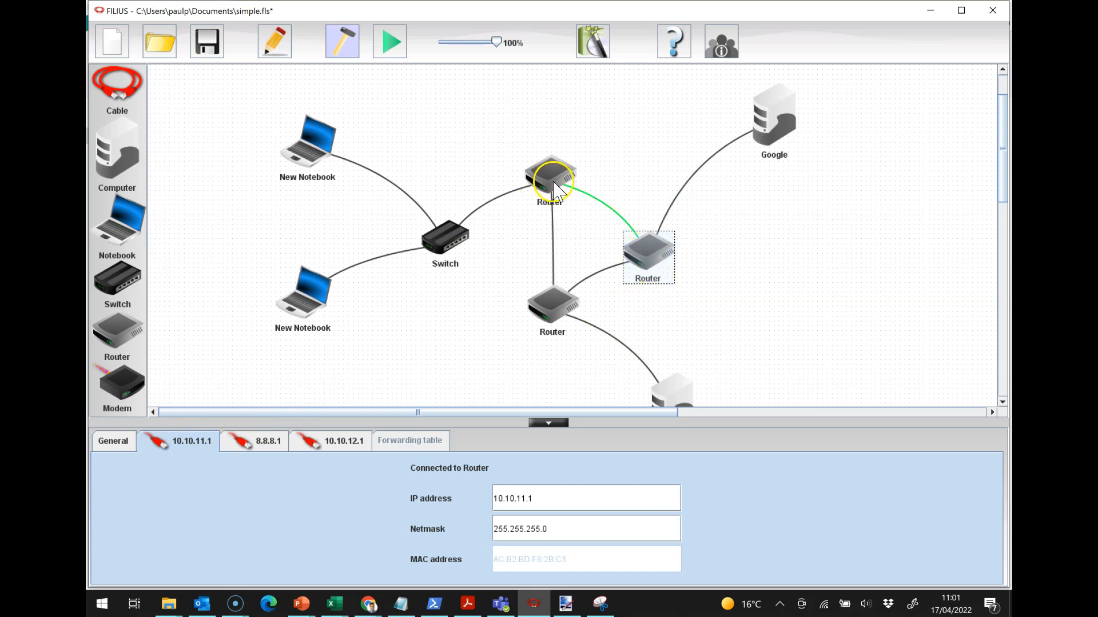
click(360, 441)
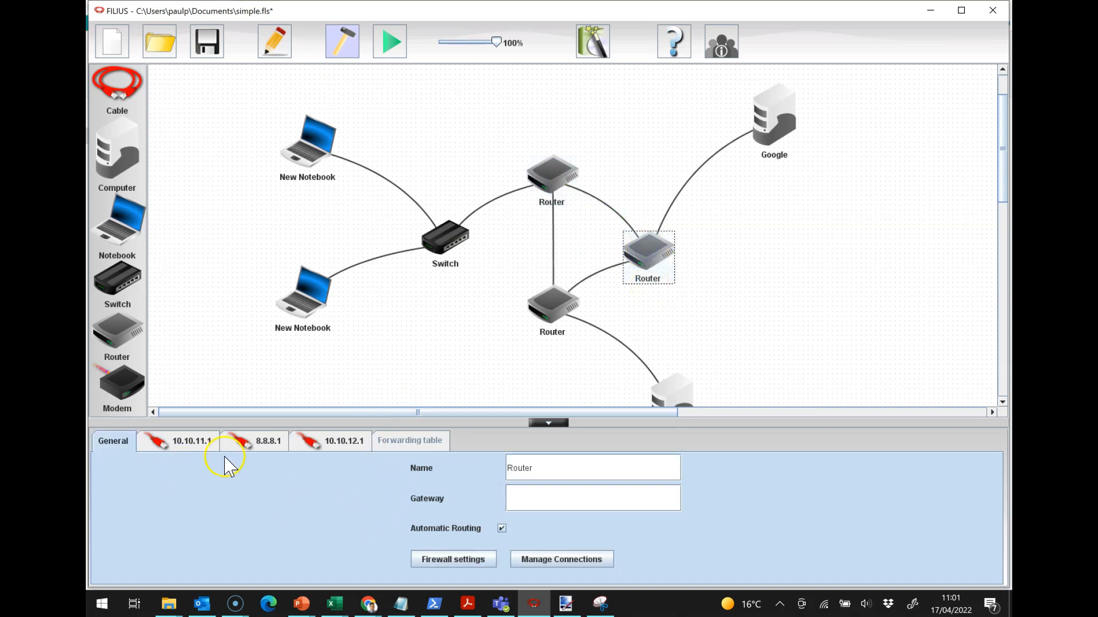
mouse_move(552, 304)
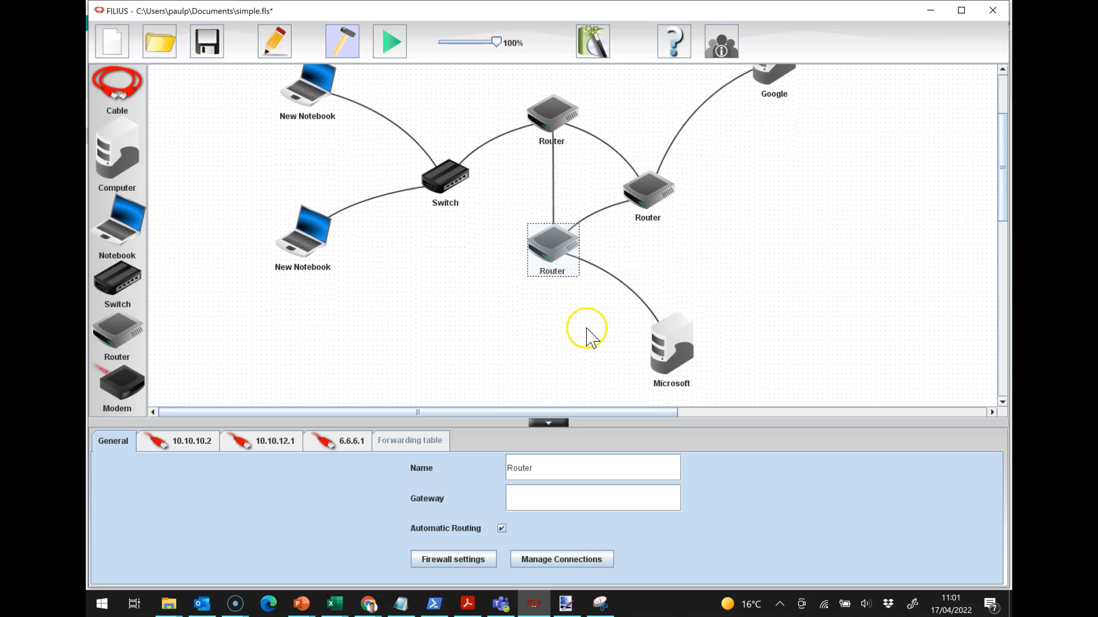
click(548, 421)
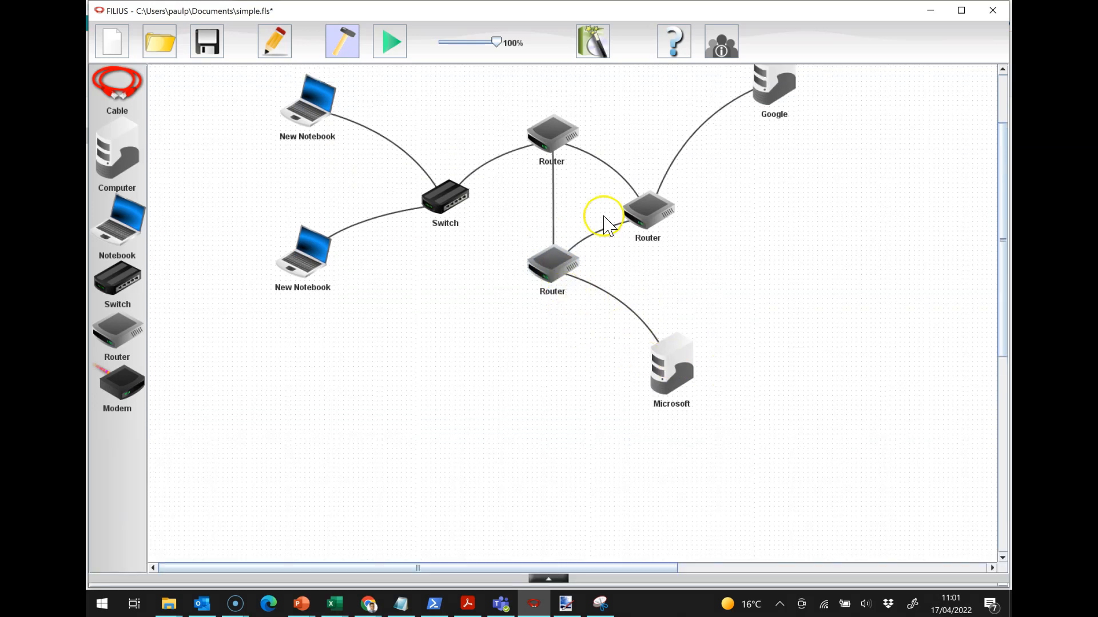
click(389, 41)
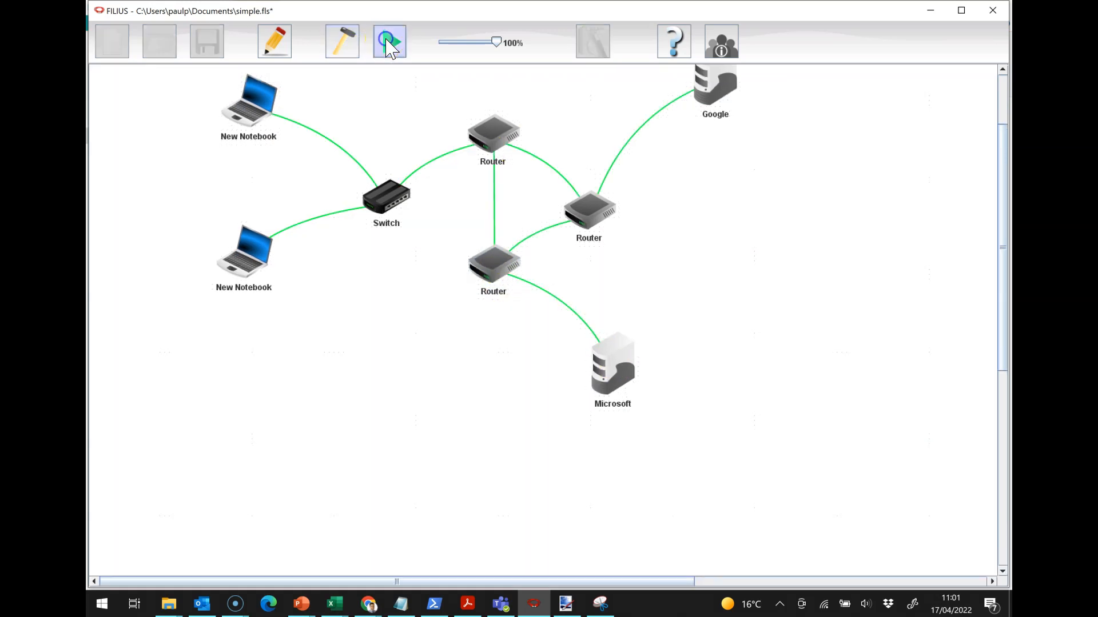
click(389, 41)
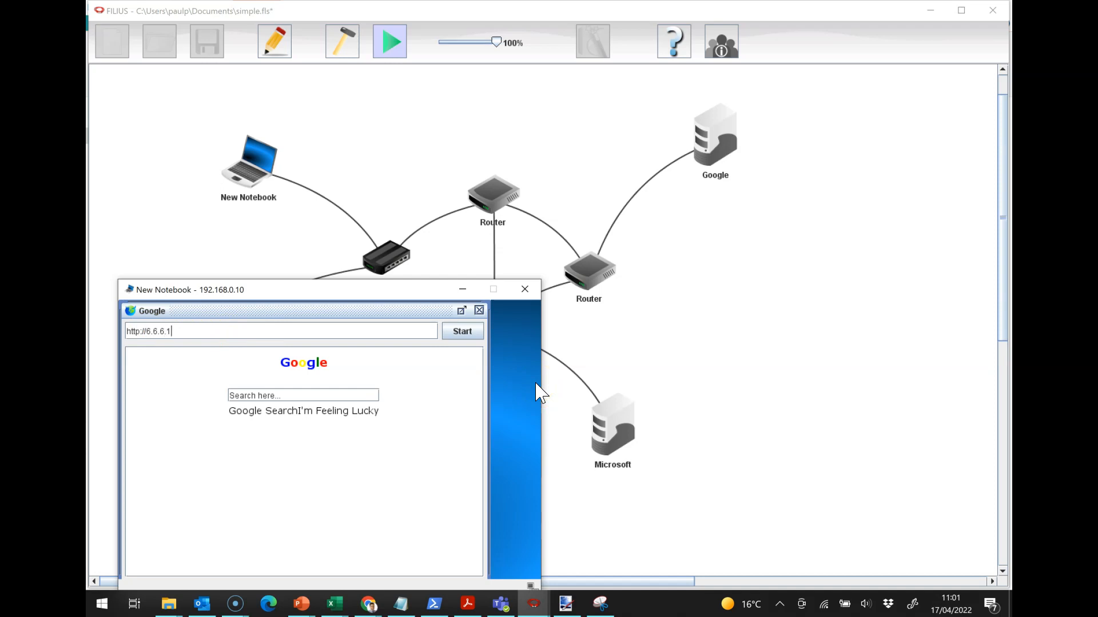
click(461, 331)
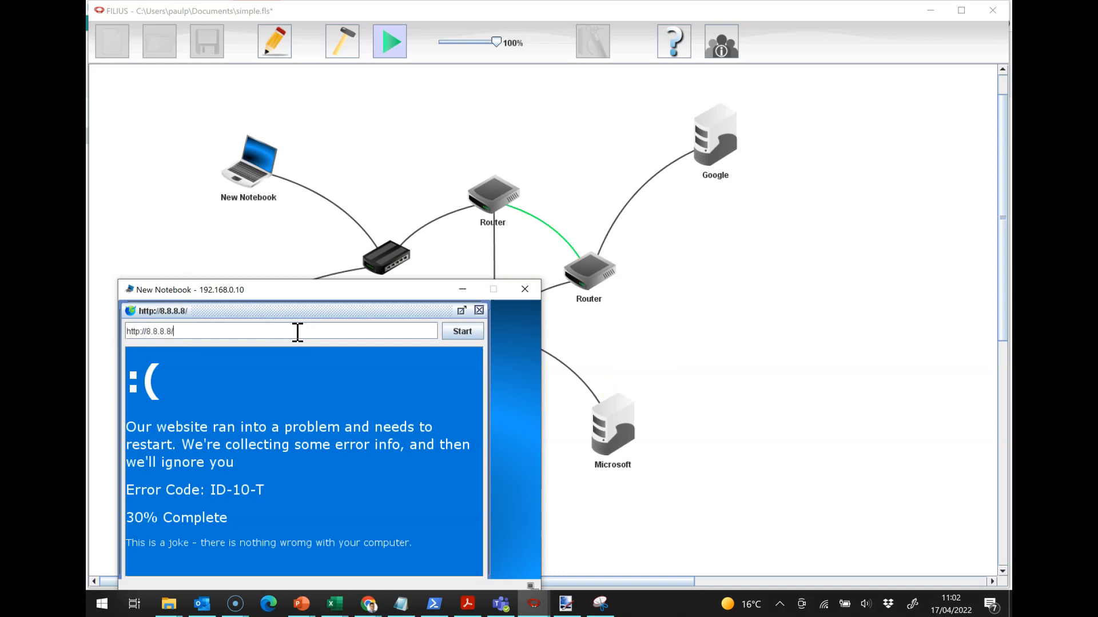
click(461, 331)
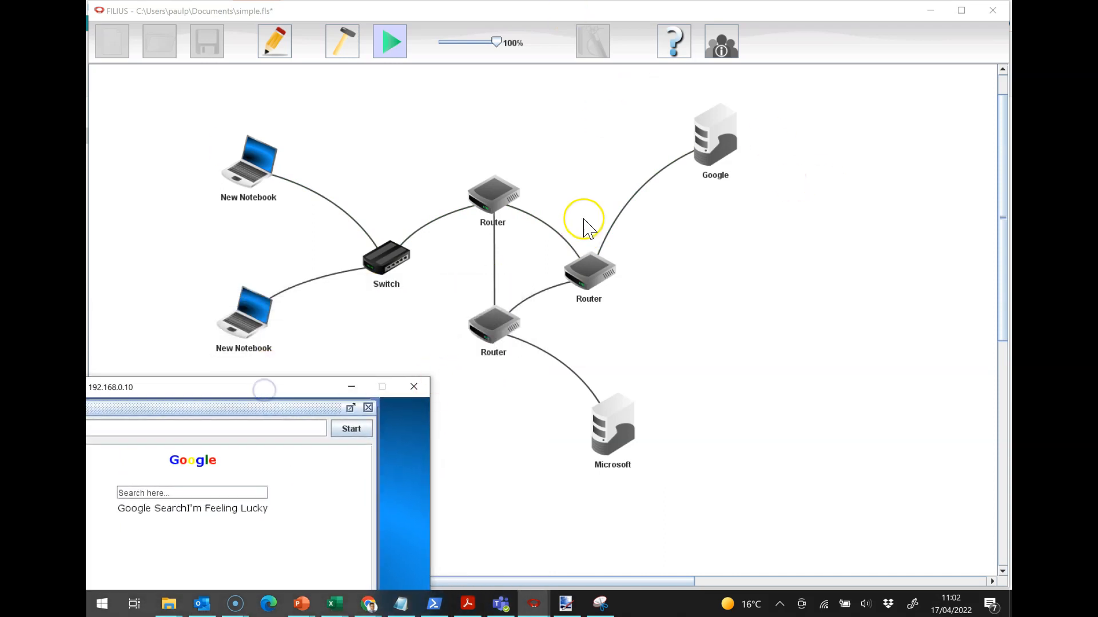
mouse_move(494, 200)
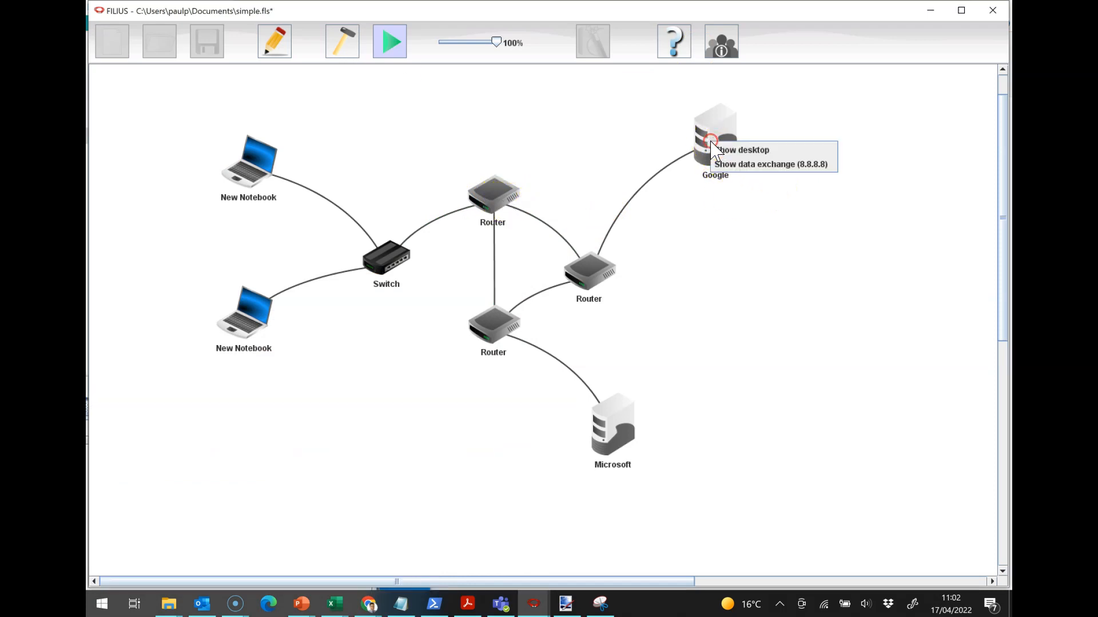
mouse_move(521, 189)
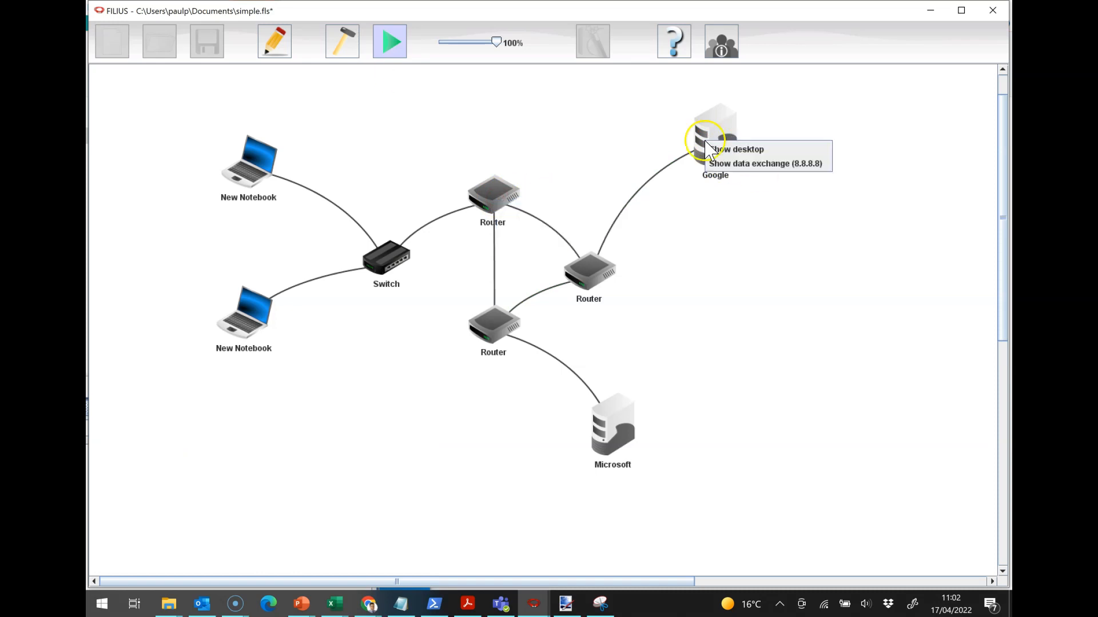
Open the Google server's desktop and close its data exchange log
click(766, 163)
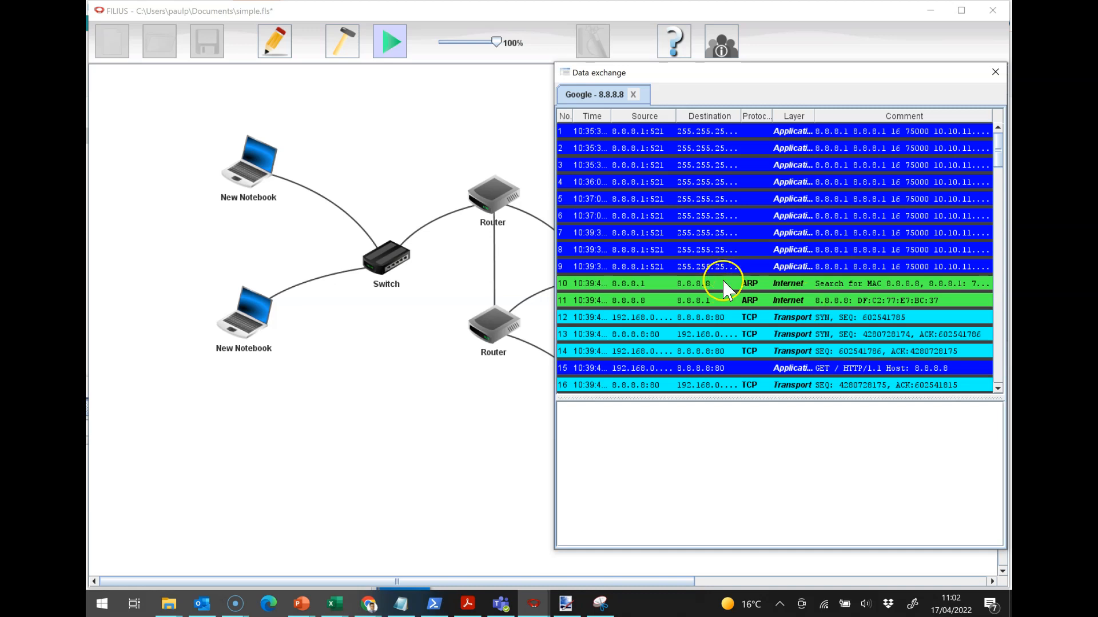
mouse_move(686, 284)
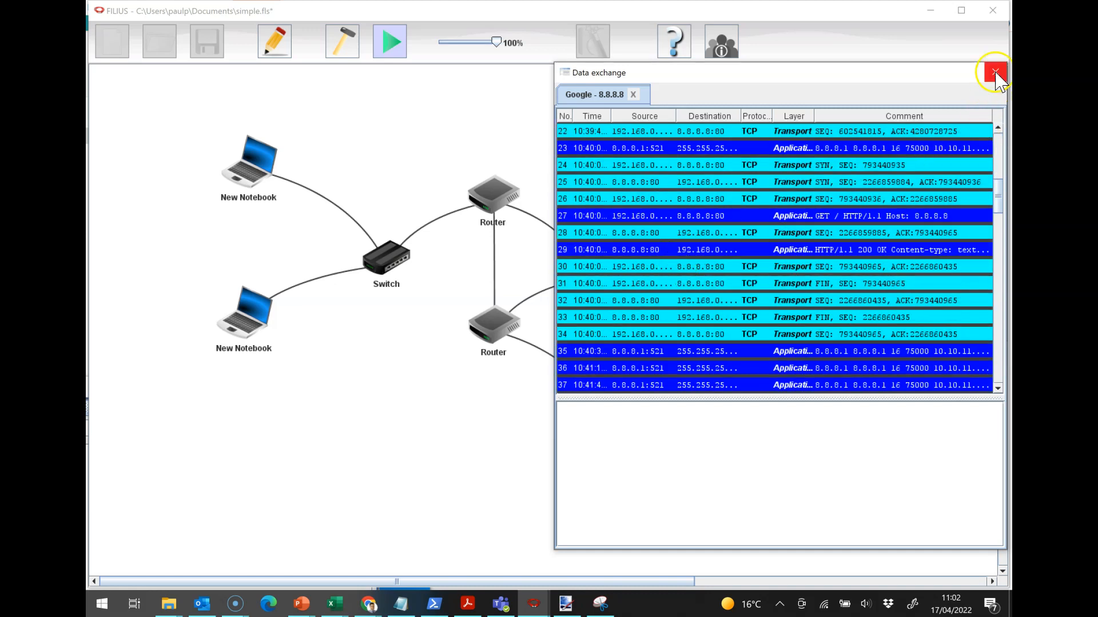
click(992, 72)
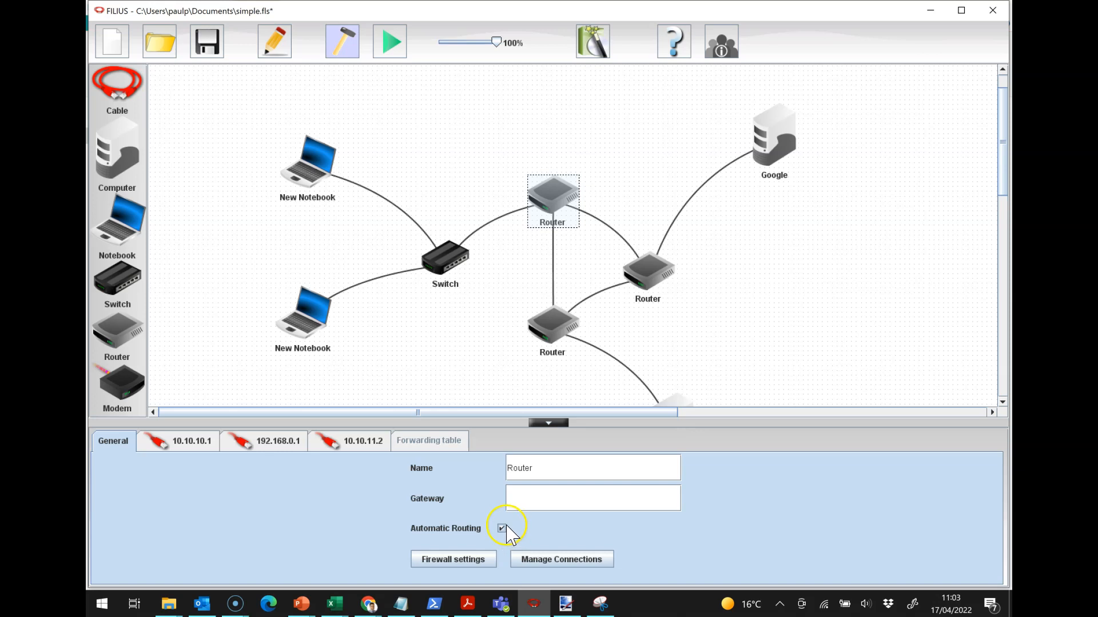
Untick Automatic Routing on the top router's General tab
click(429, 441)
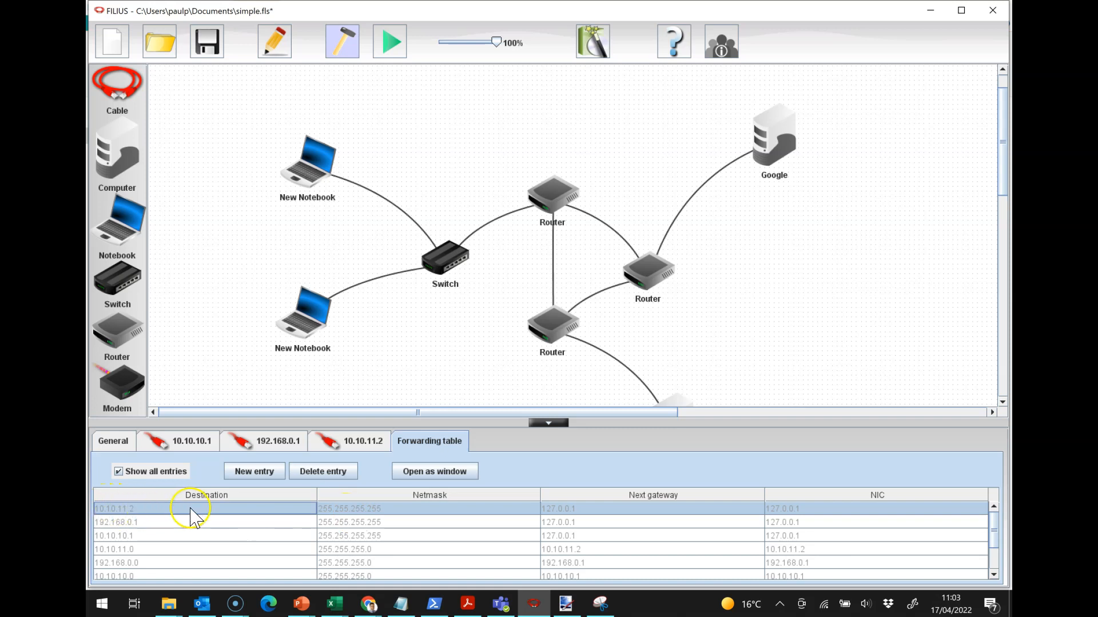
mouse_move(174, 521)
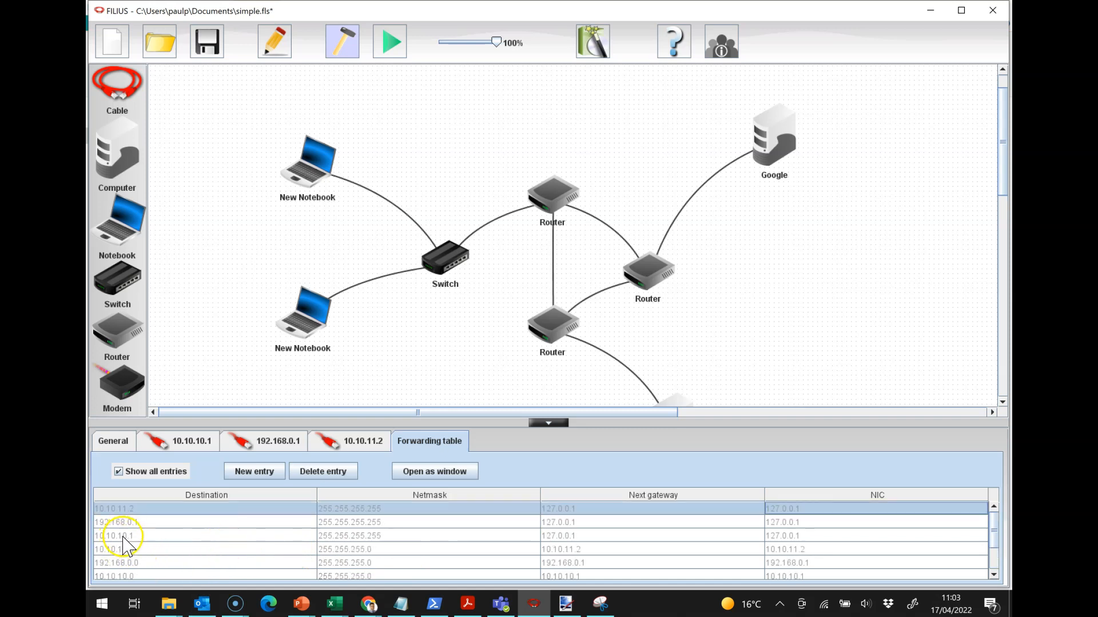
click(115, 536)
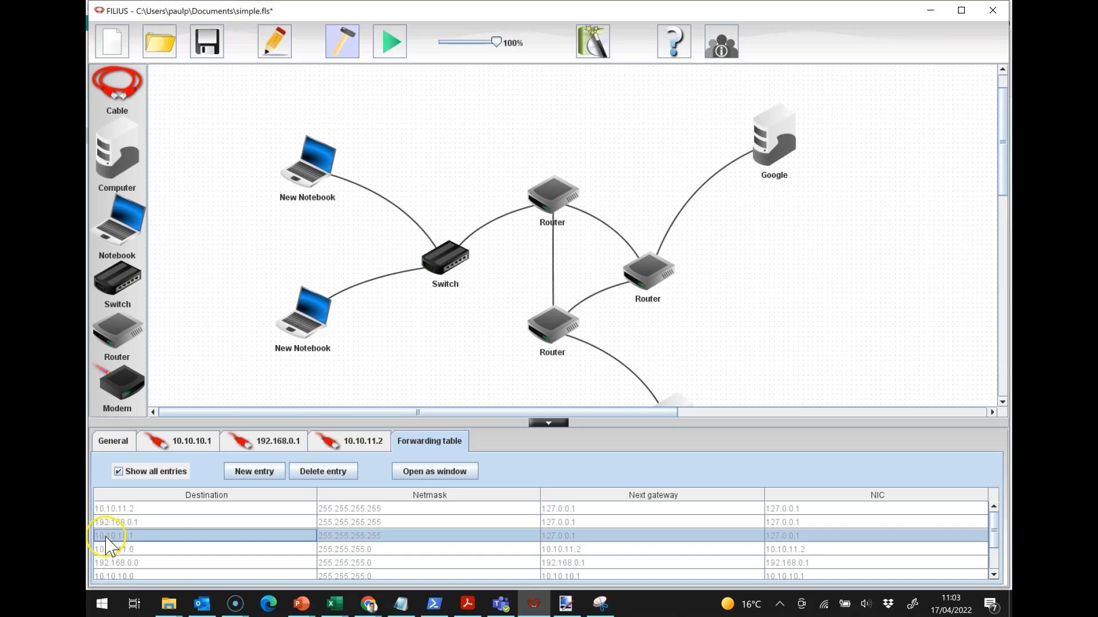
mouse_move(140, 548)
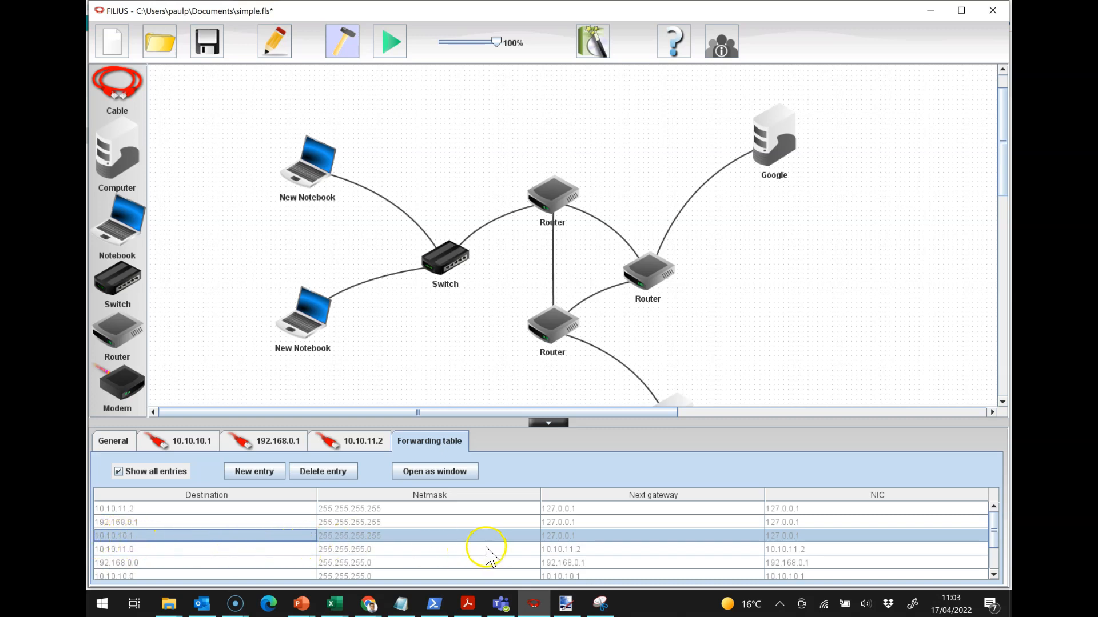
mouse_move(795, 543)
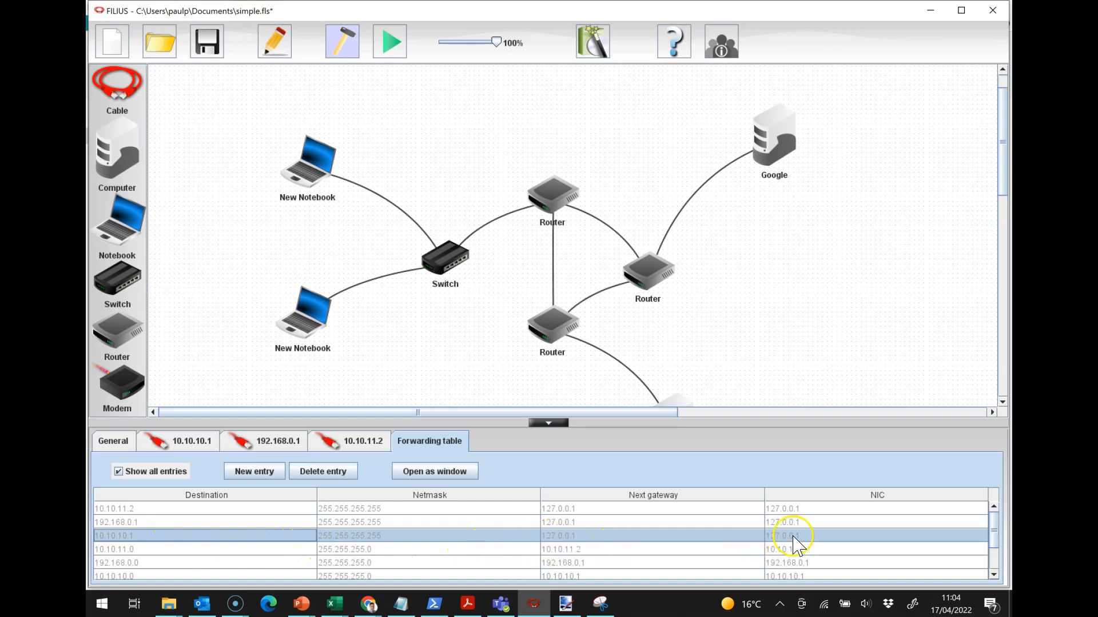
mouse_move(561, 207)
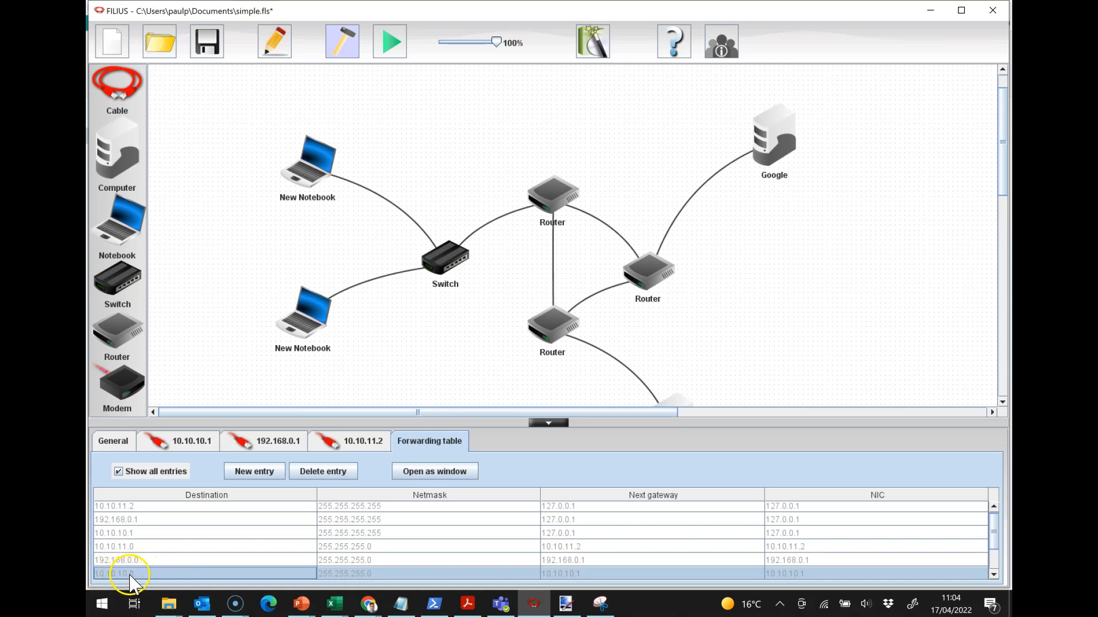
mouse_move(374, 573)
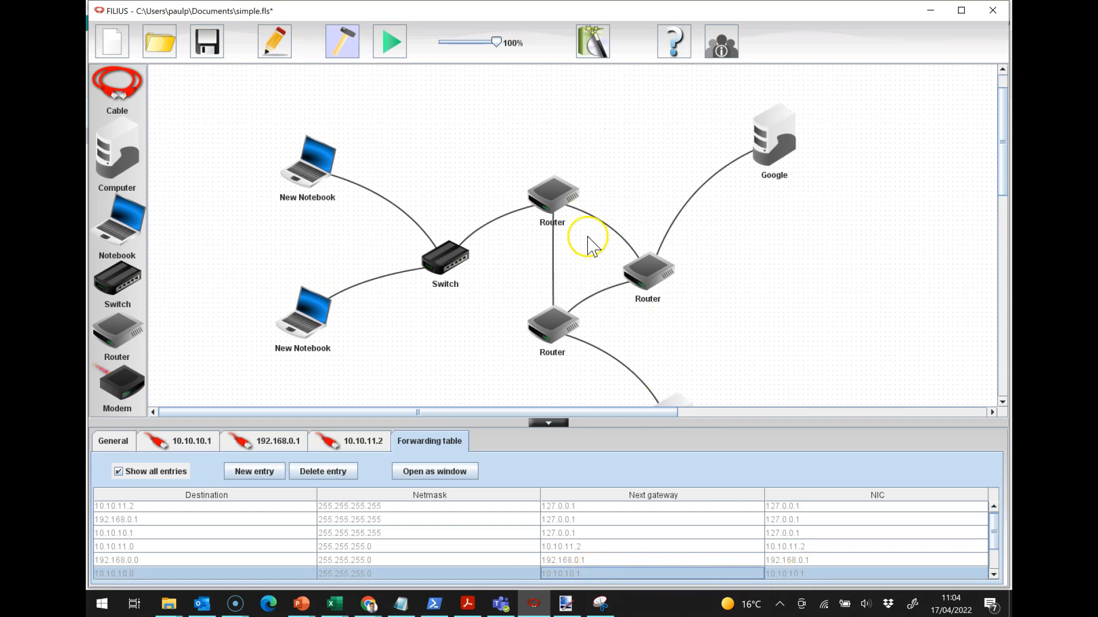
mouse_move(445, 259)
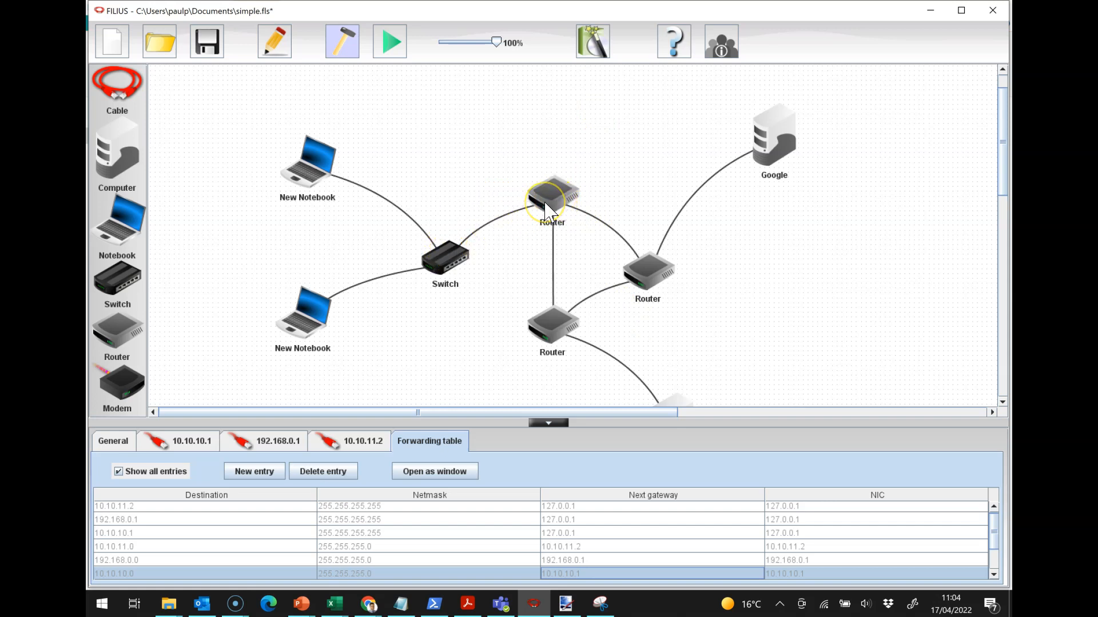
mouse_move(604, 219)
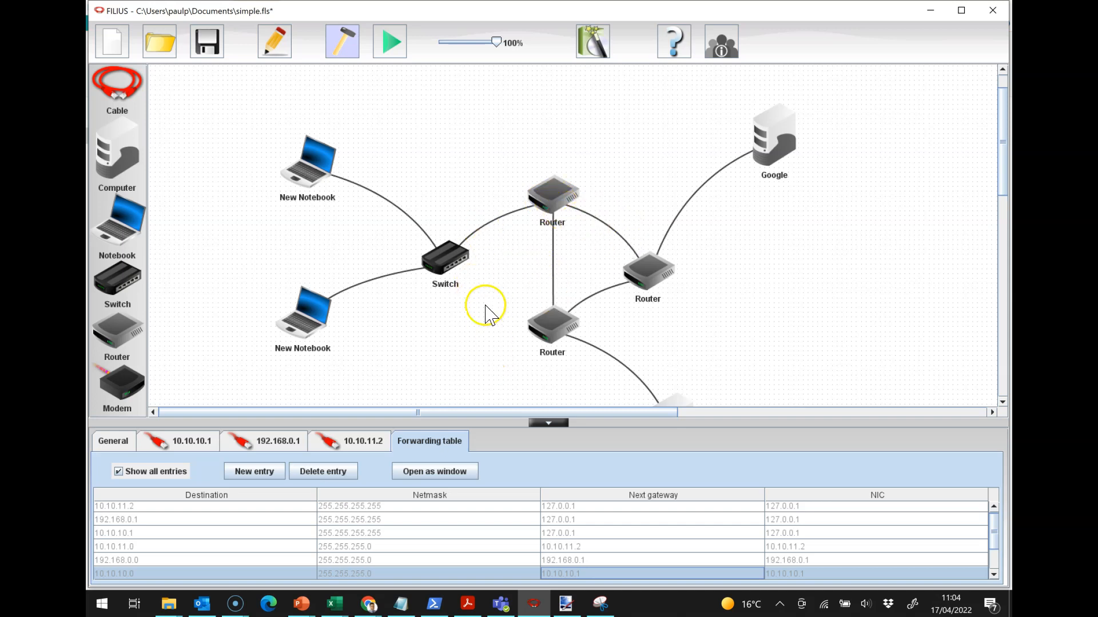
mouse_move(595, 231)
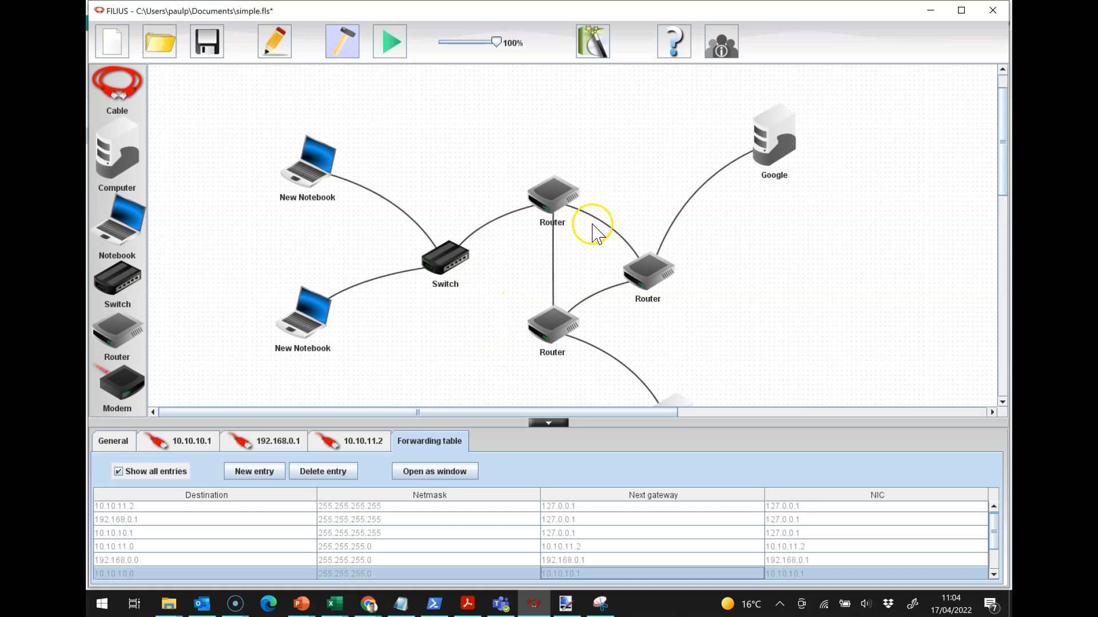
Confirm the 8.0.0.0/255.0.0.0 route via 10.10.11.1 and test 8.8.8.8 from the notebook browser
scroll(down, 3)
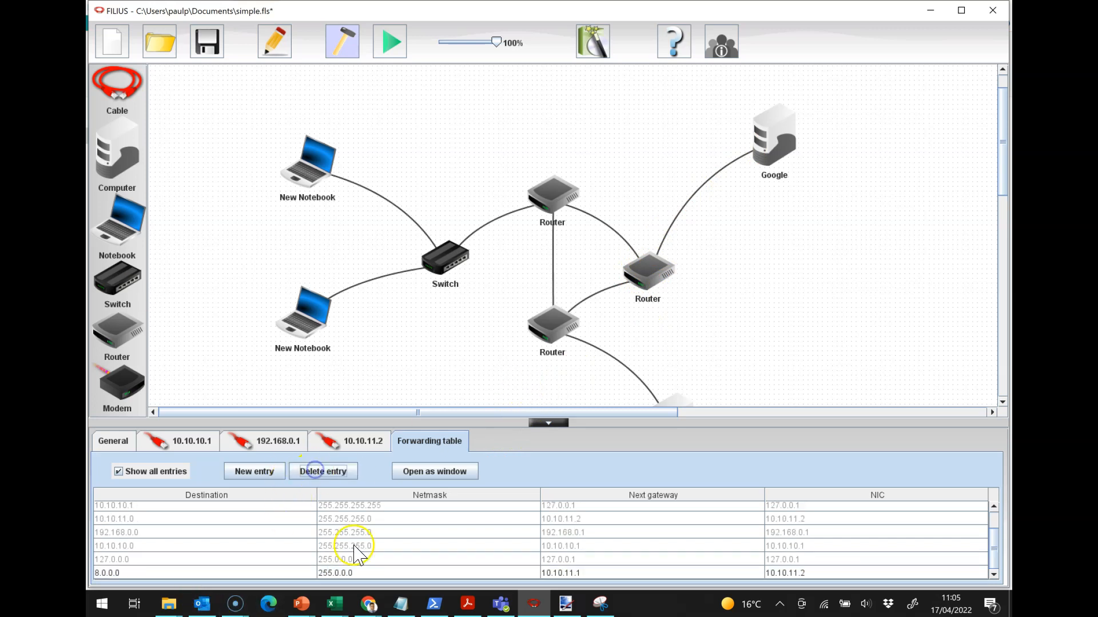
click(390, 42)
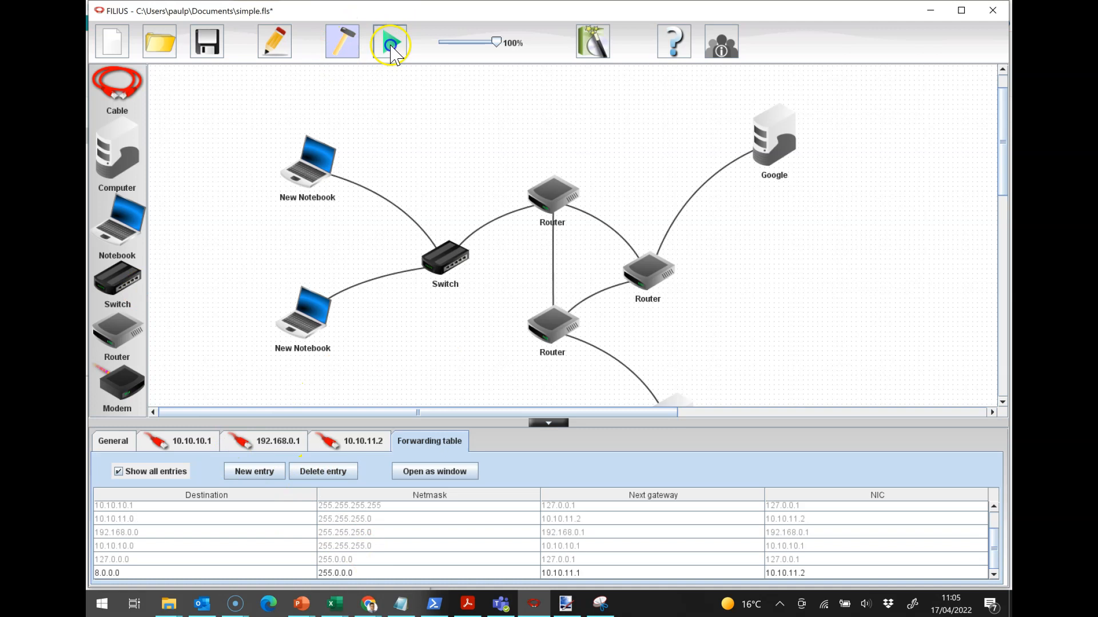
click(389, 42)
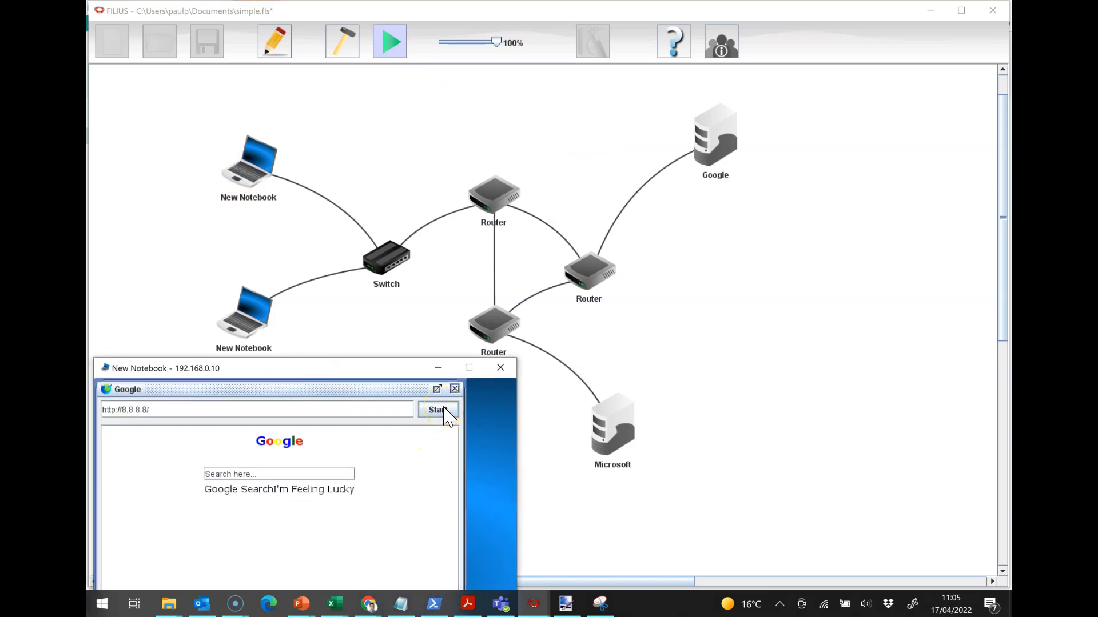
click(437, 409)
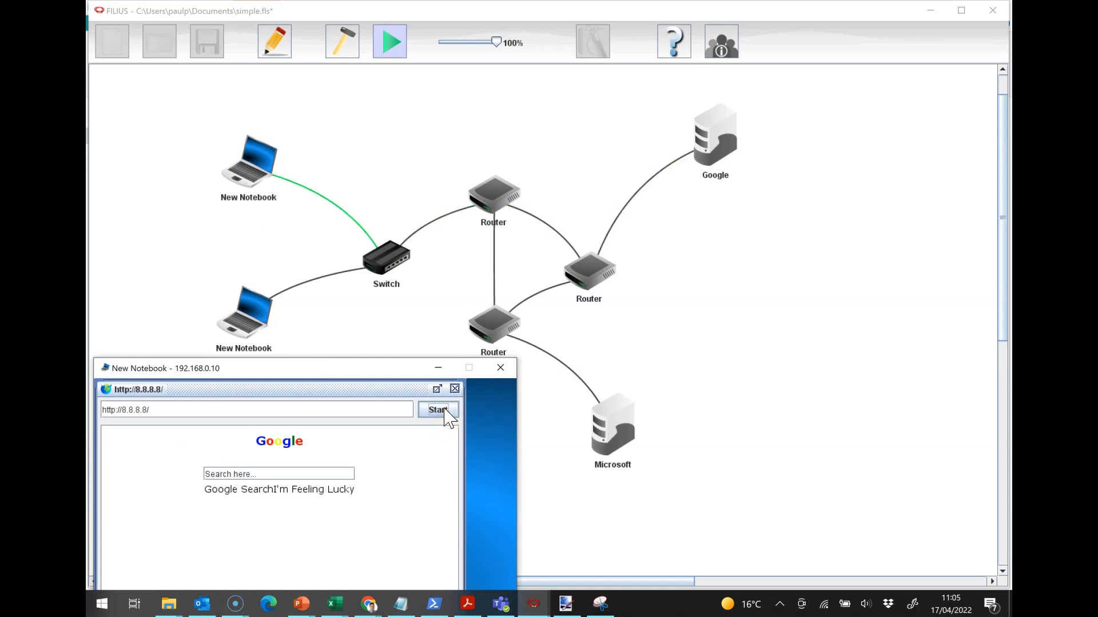
click(437, 409)
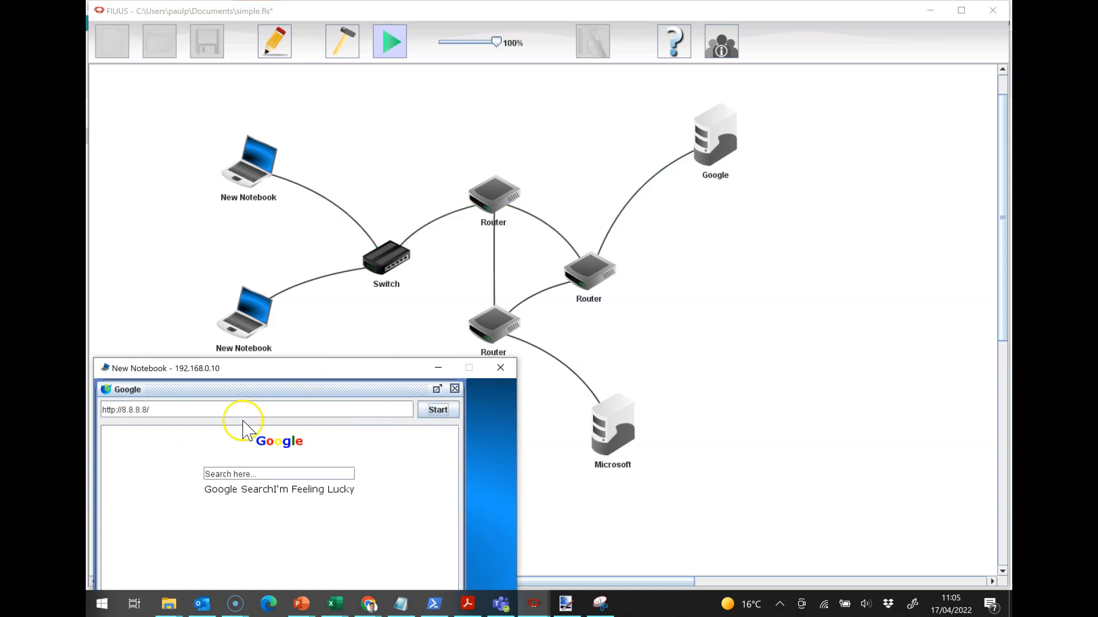
mouse_move(305, 70)
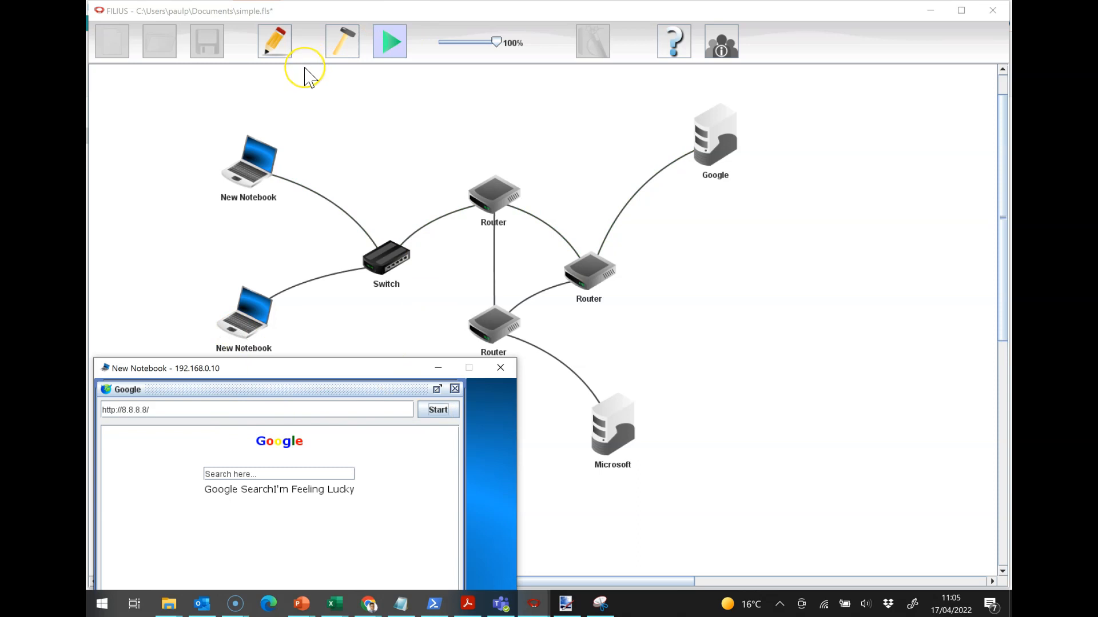
mouse_move(448, 253)
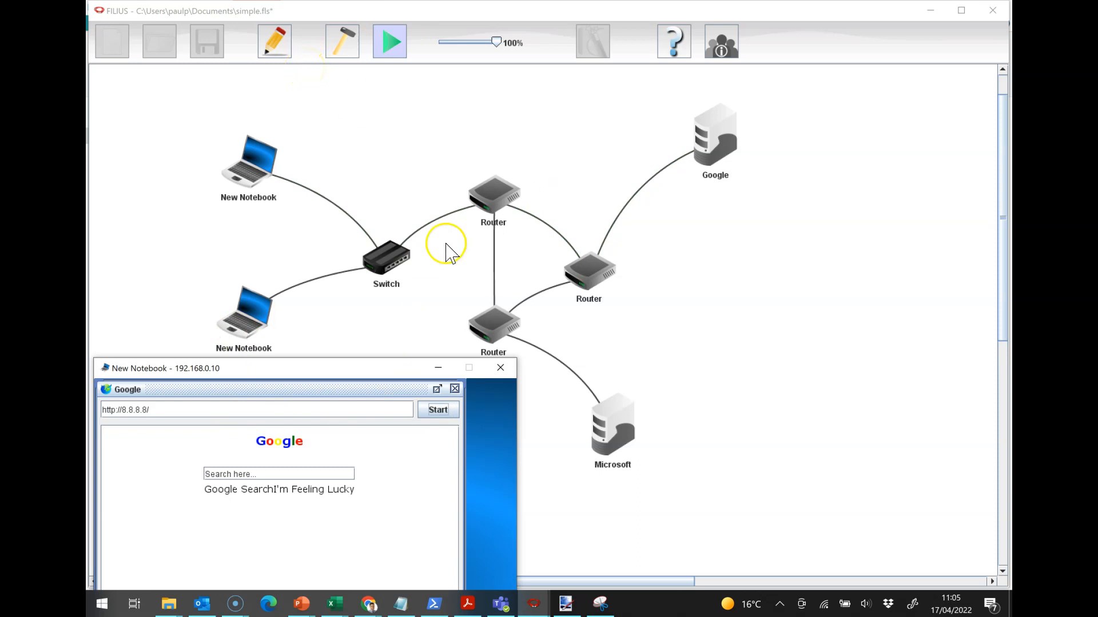
mouse_move(504, 203)
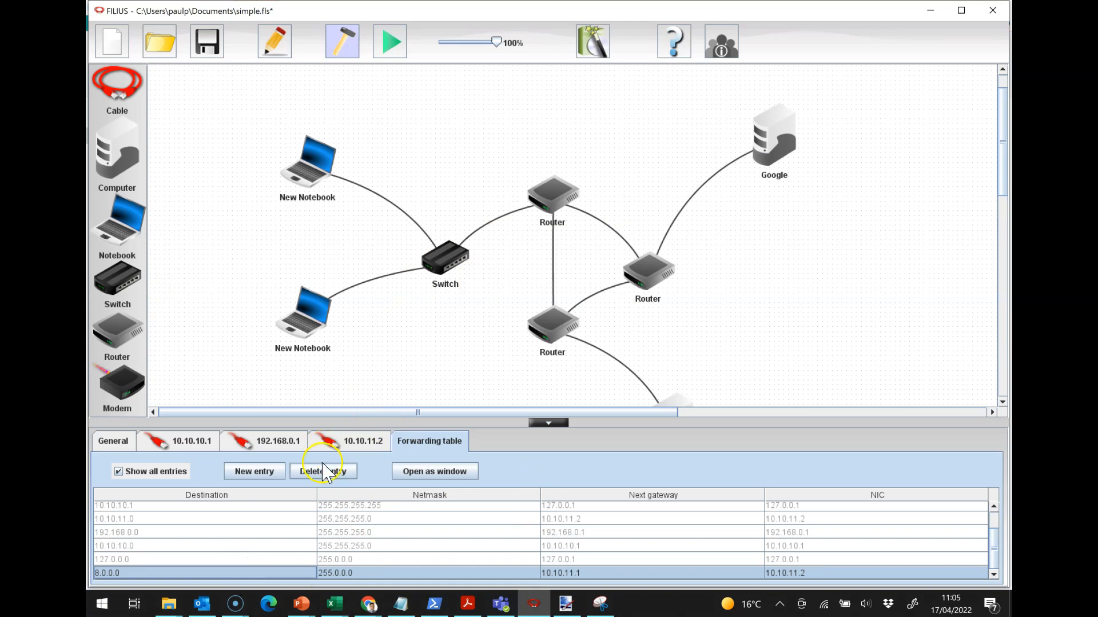
Delete the 8.0.0.0 route from the top router and restart the simulation
click(322, 471)
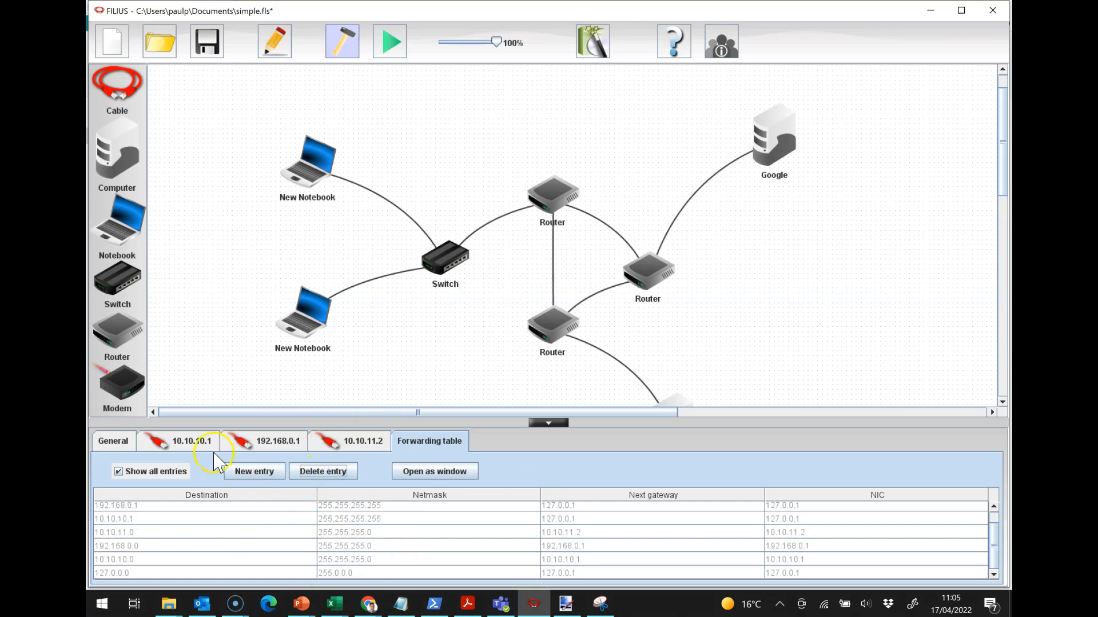
click(191, 441)
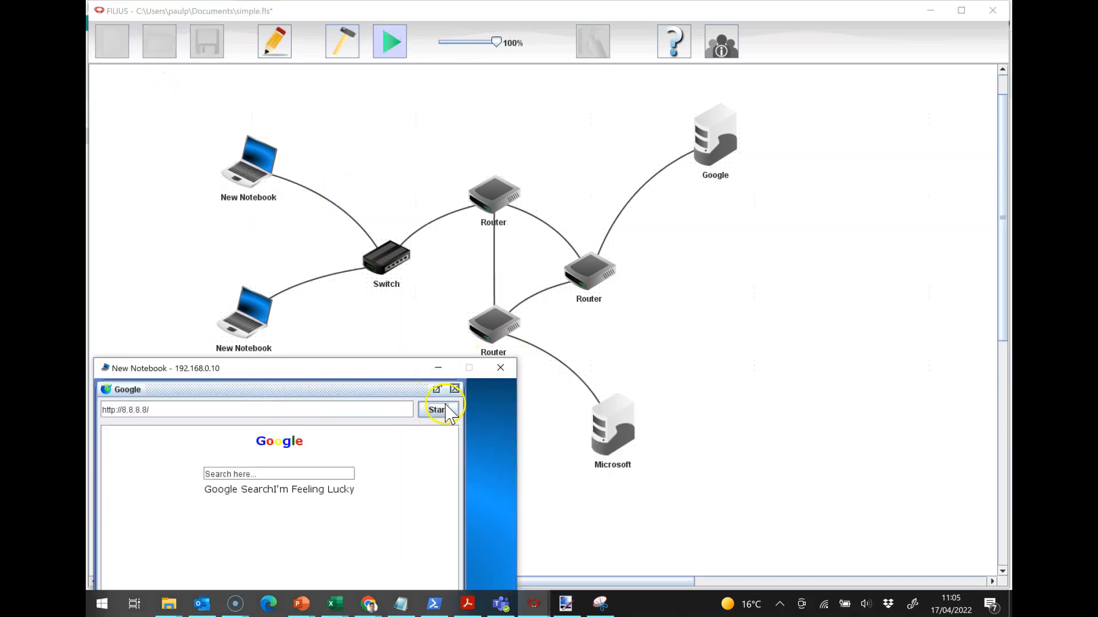
Request 8.8.8.8 from the notebook browser and dismiss the router's missing-route error
click(436, 409)
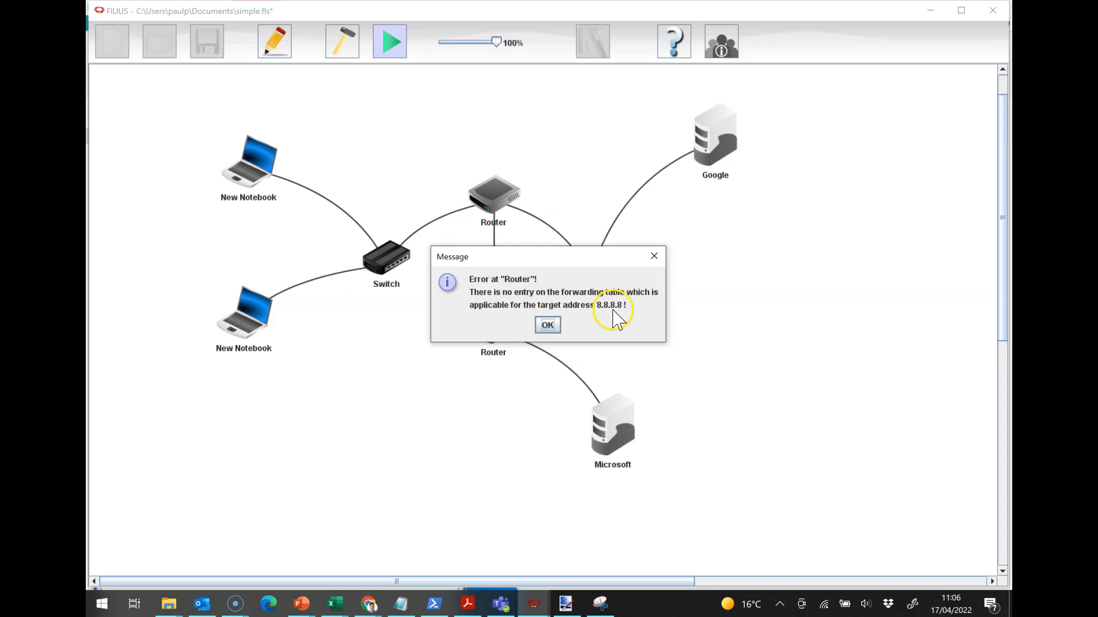
mouse_move(588, 330)
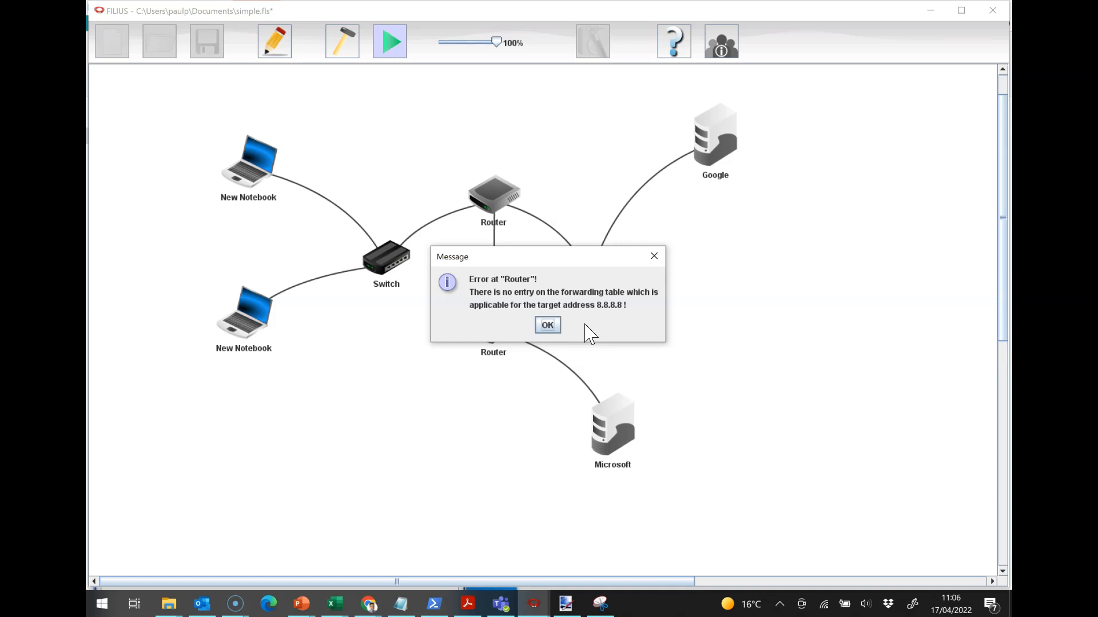
click(547, 325)
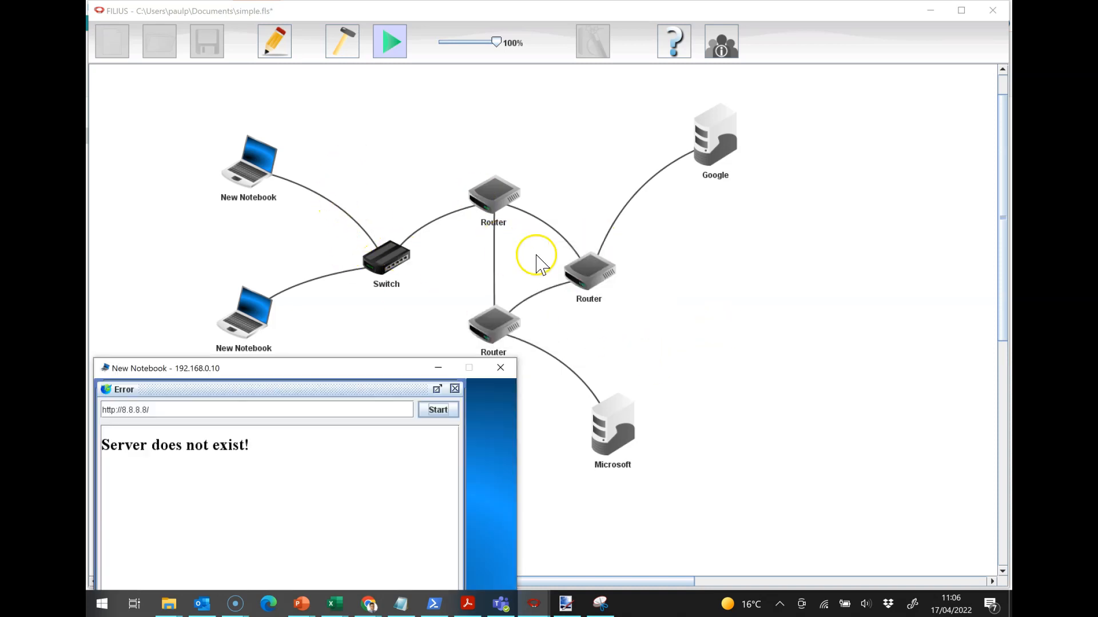
mouse_move(521, 329)
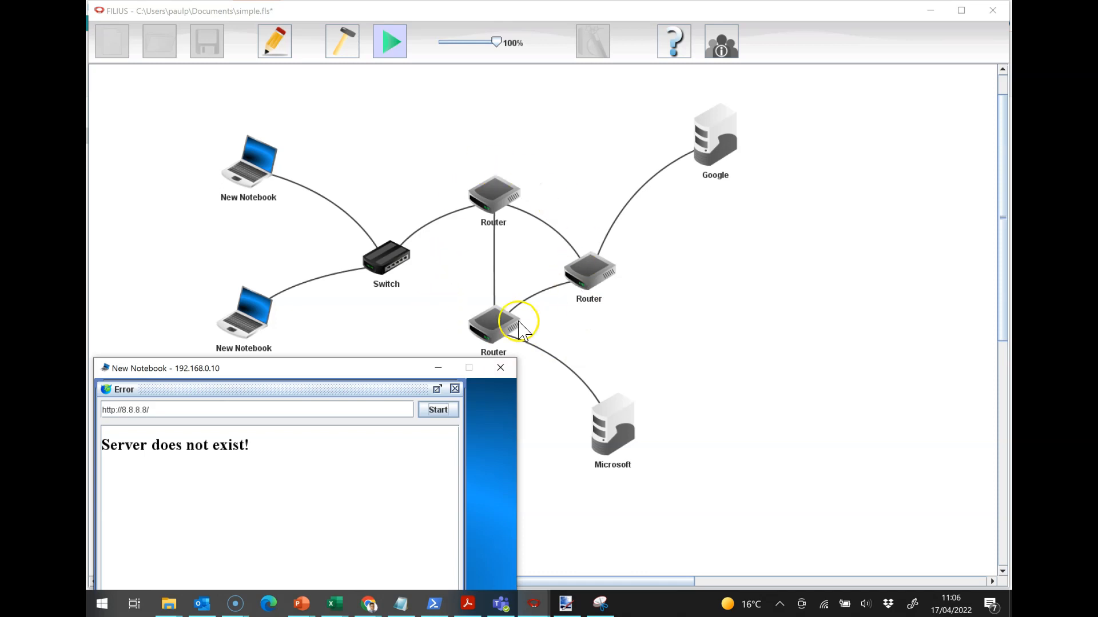
mouse_move(477, 287)
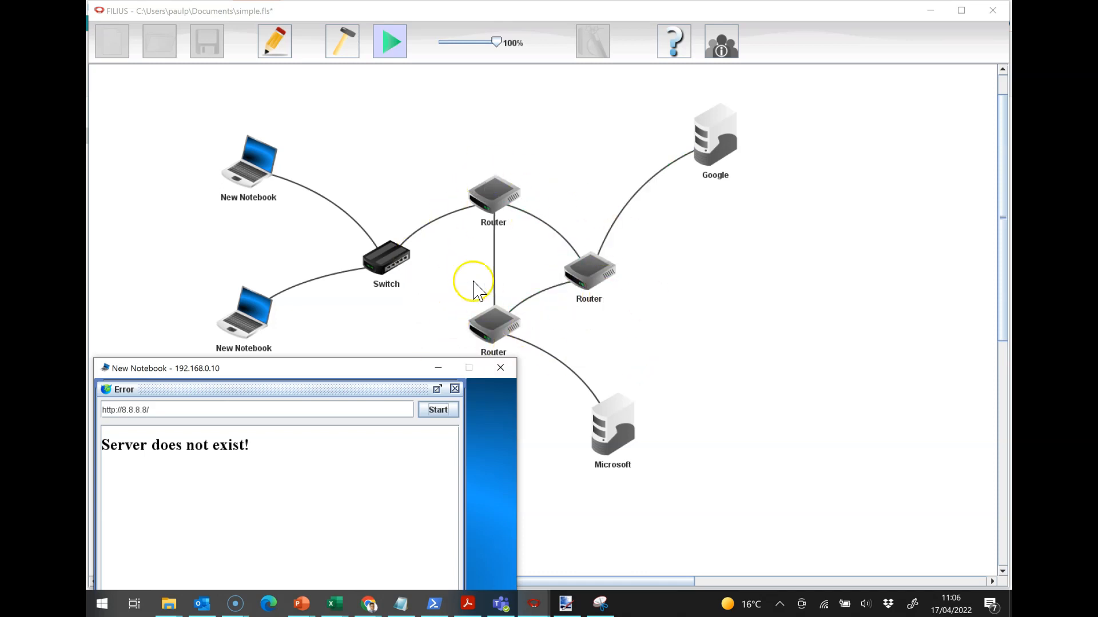
mouse_move(494, 203)
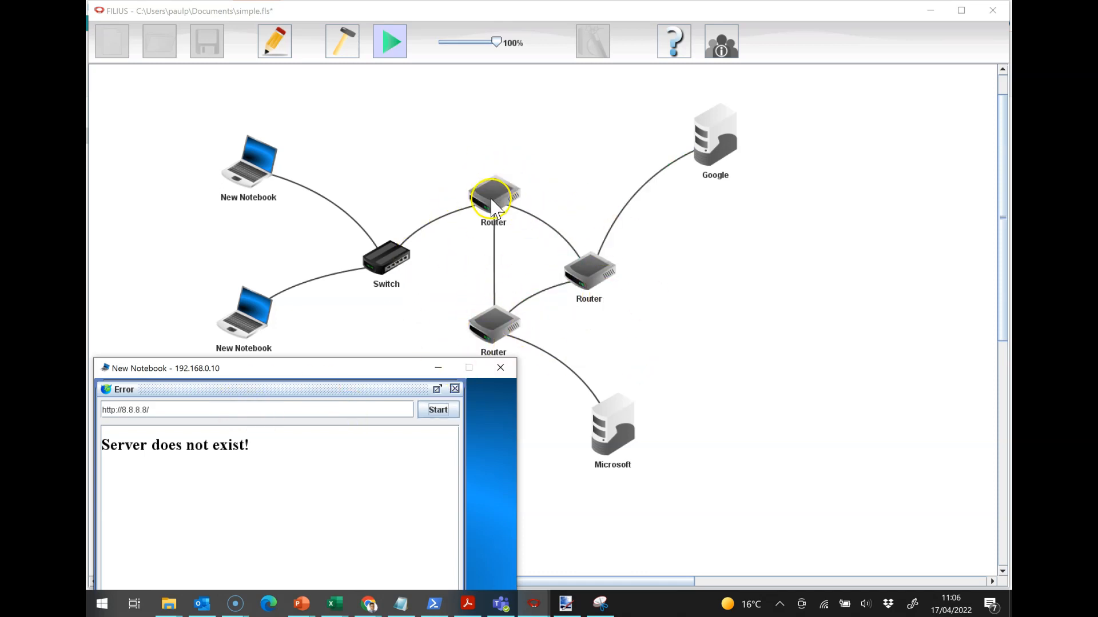
mouse_move(504, 206)
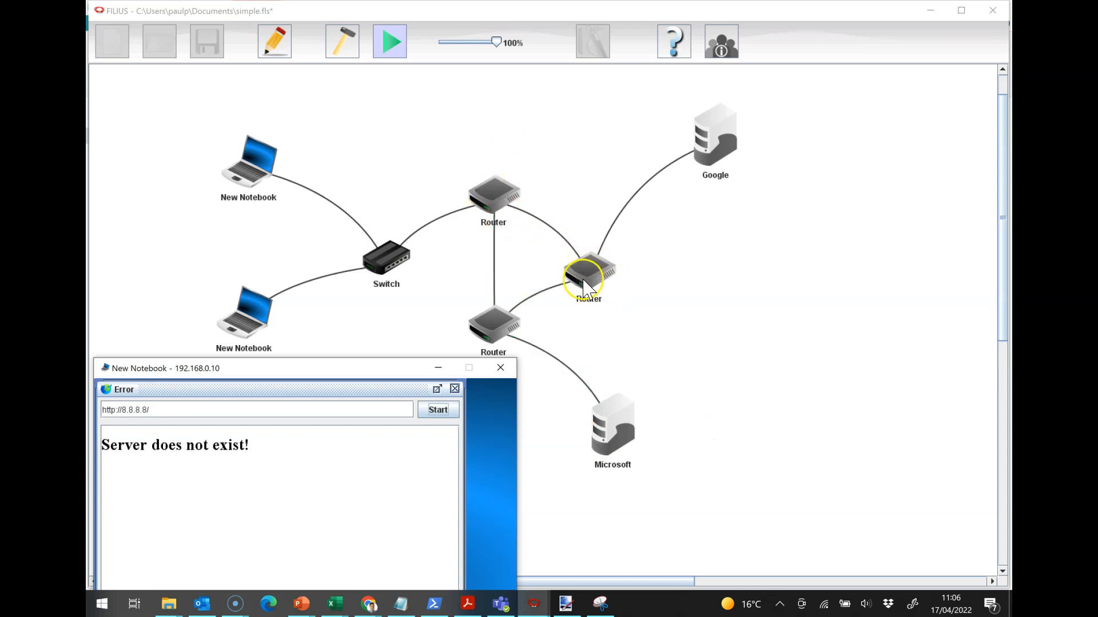
mouse_move(622, 273)
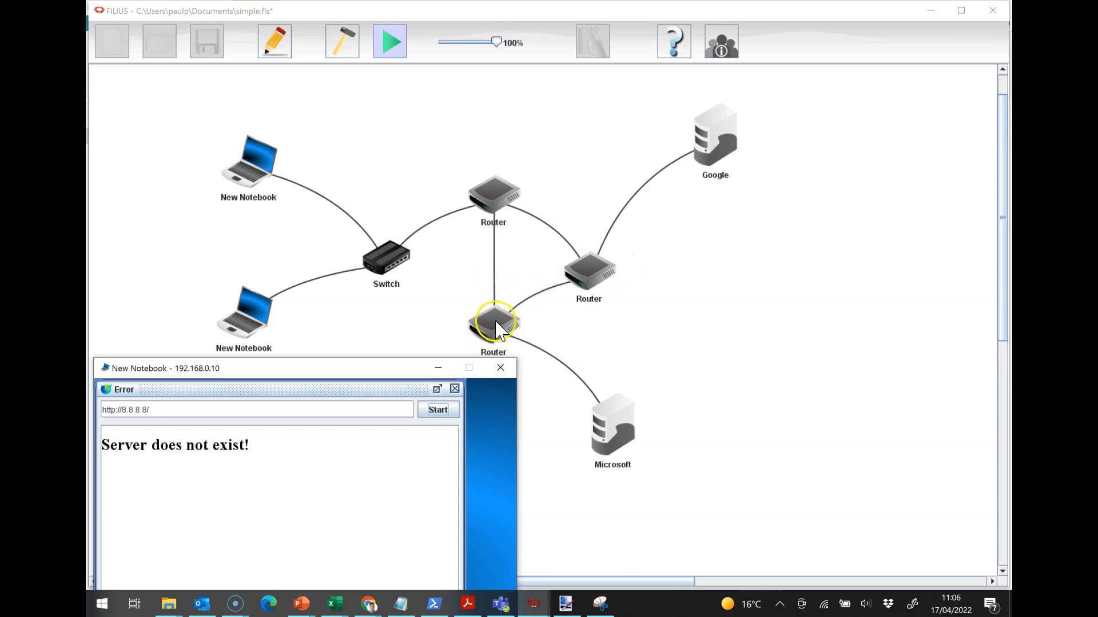
mouse_move(473, 333)
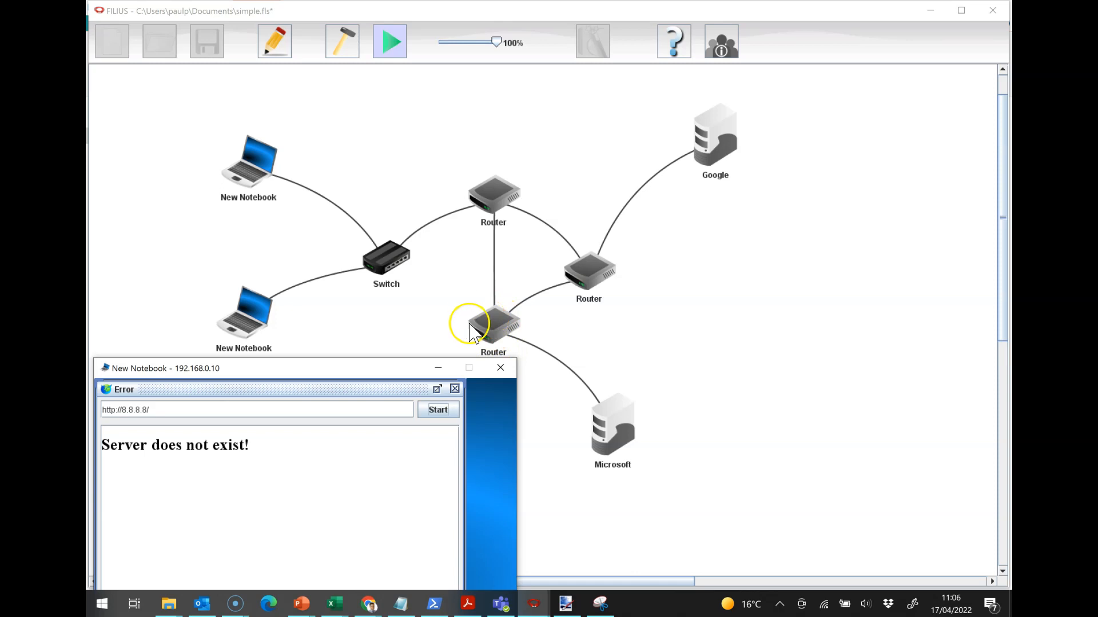
mouse_move(610, 274)
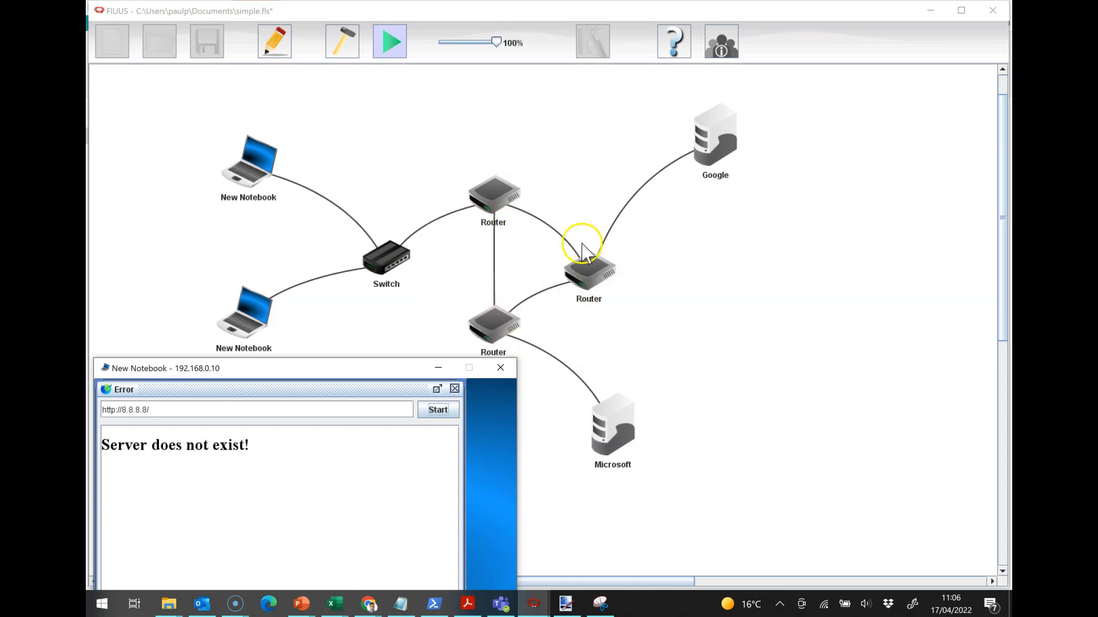
mouse_move(468, 282)
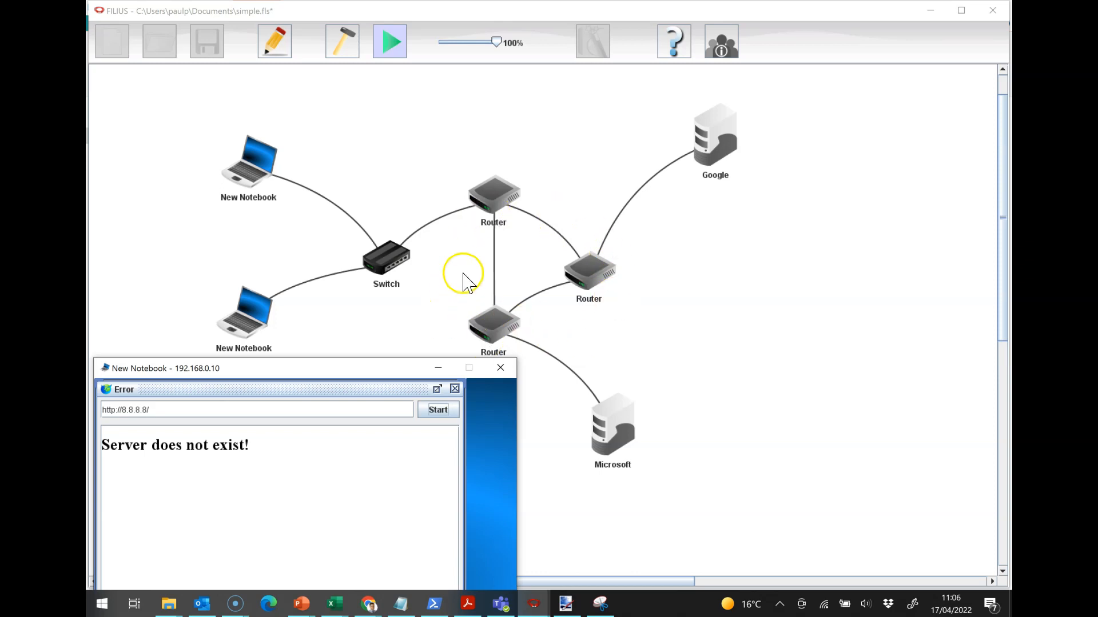
mouse_move(330, 203)
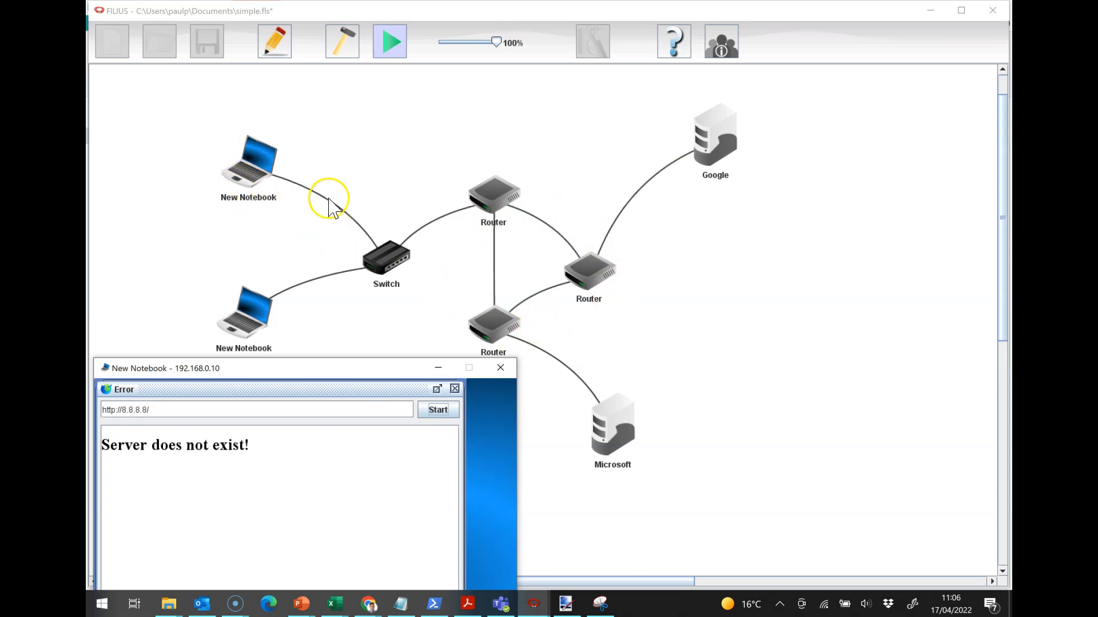
mouse_move(723, 155)
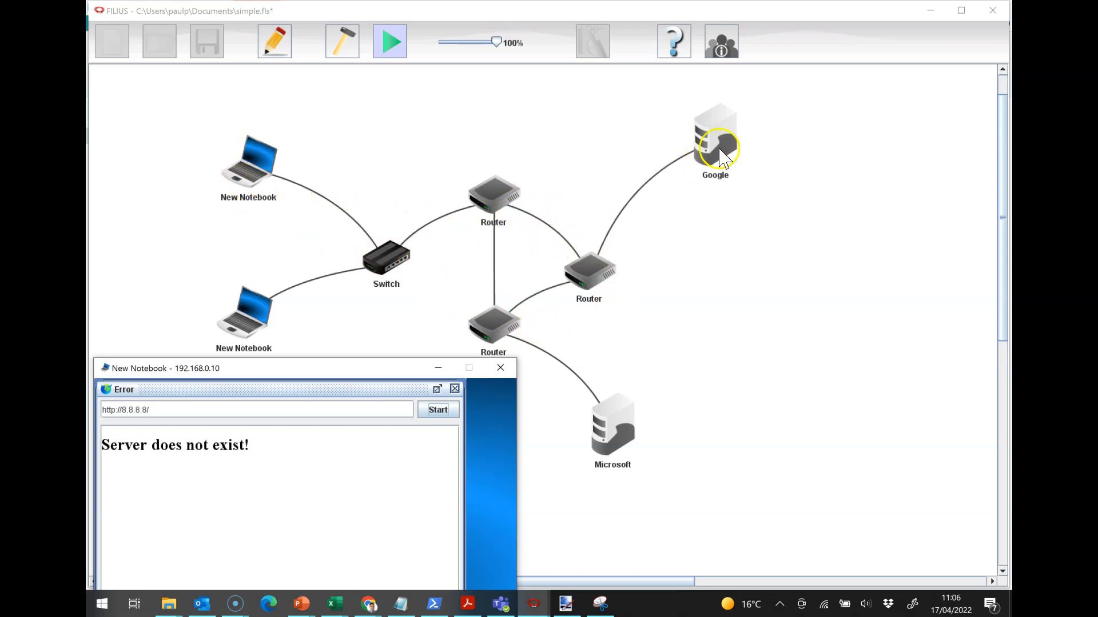
mouse_move(499, 218)
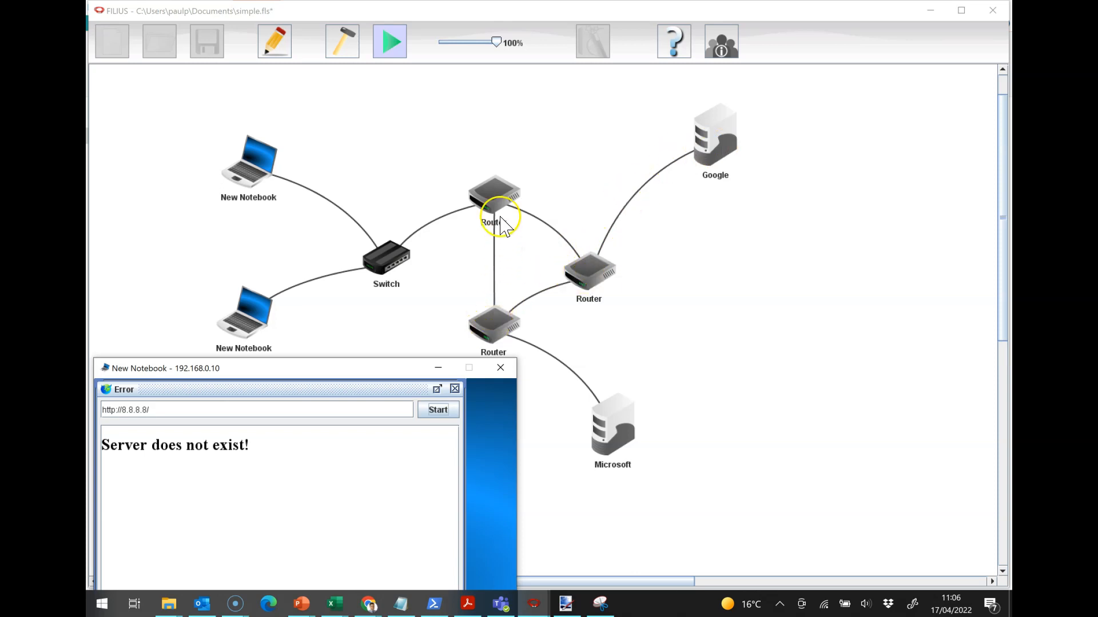
mouse_move(262, 175)
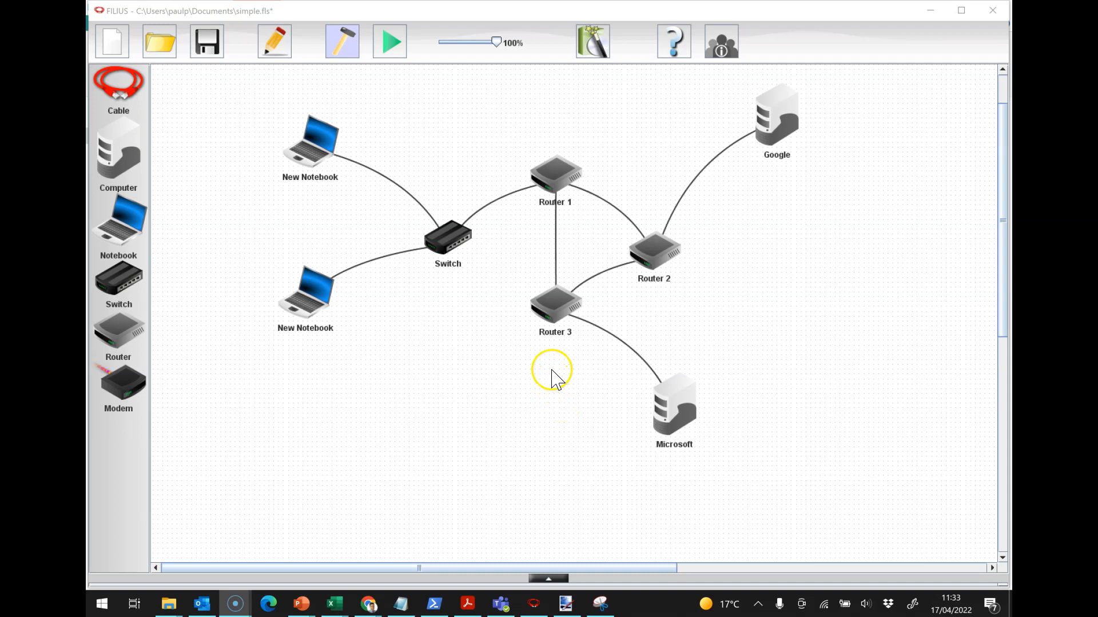
mouse_move(508, 263)
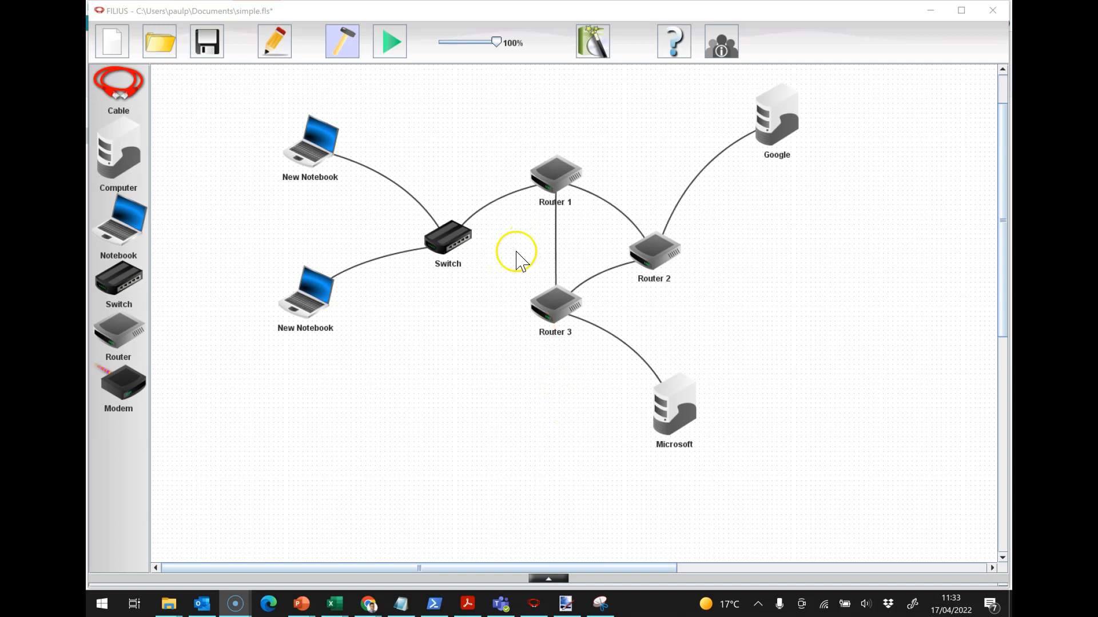
mouse_move(550, 210)
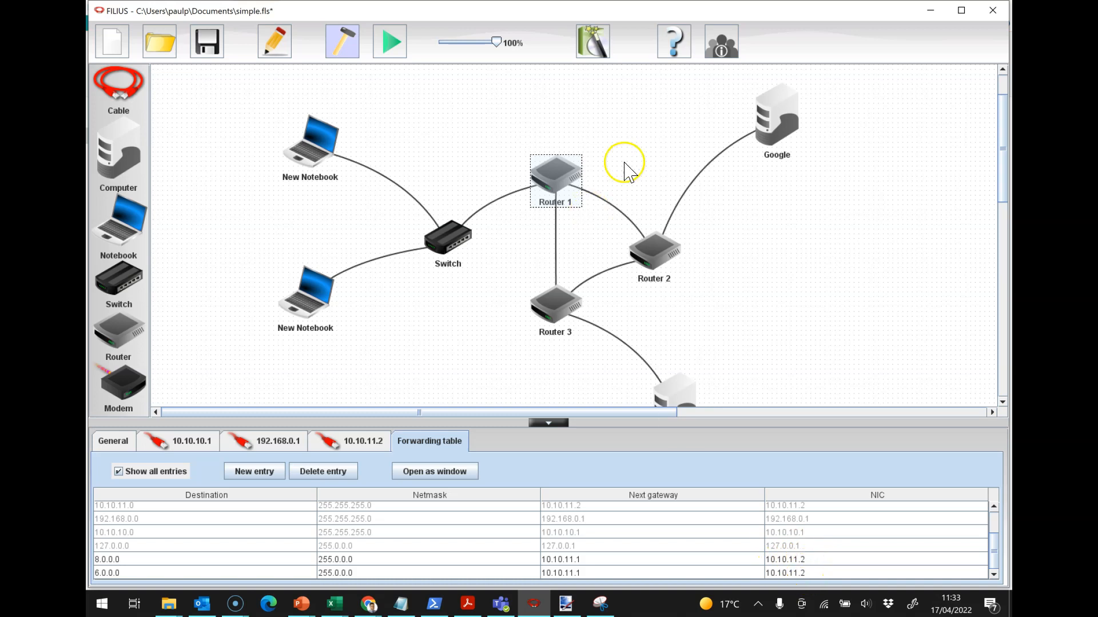
mouse_move(626, 226)
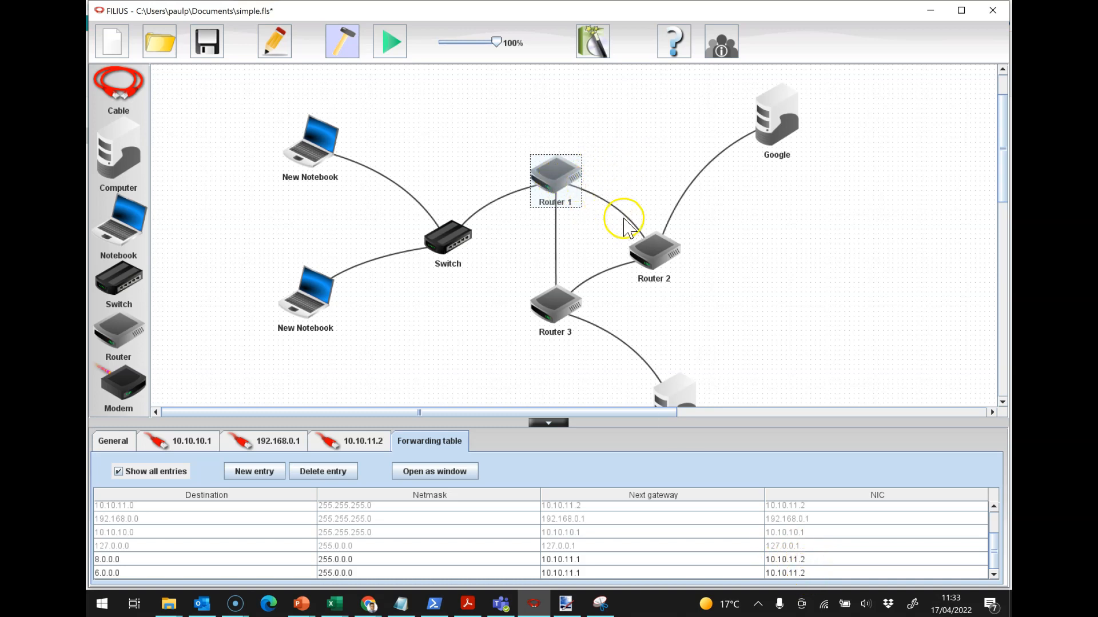
mouse_move(580, 194)
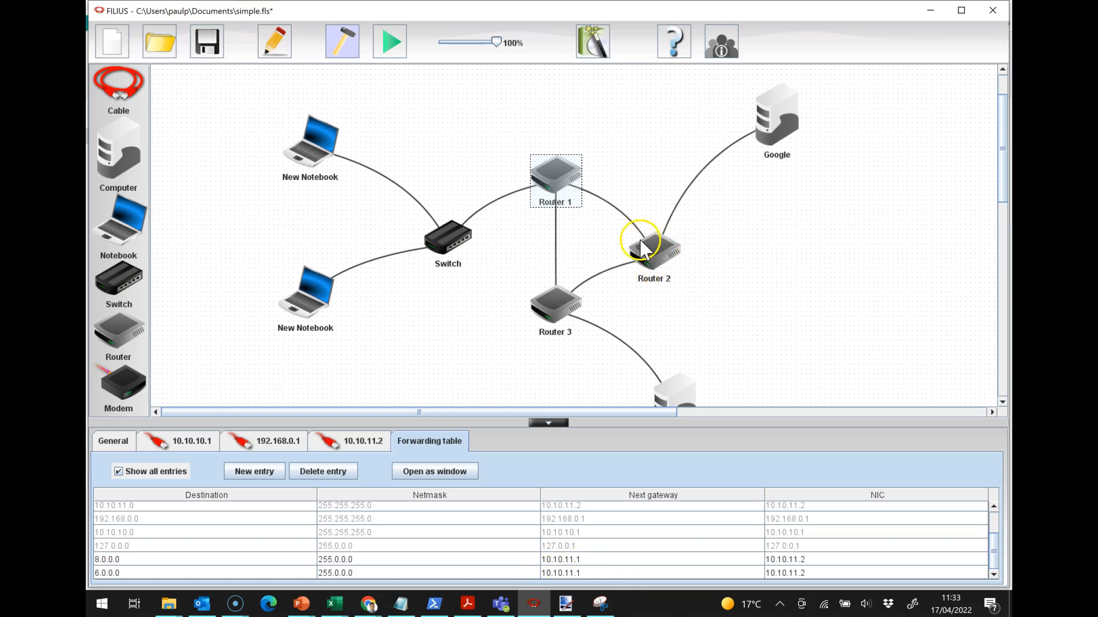
Select Router 2 and show its forwarding table
click(652, 252)
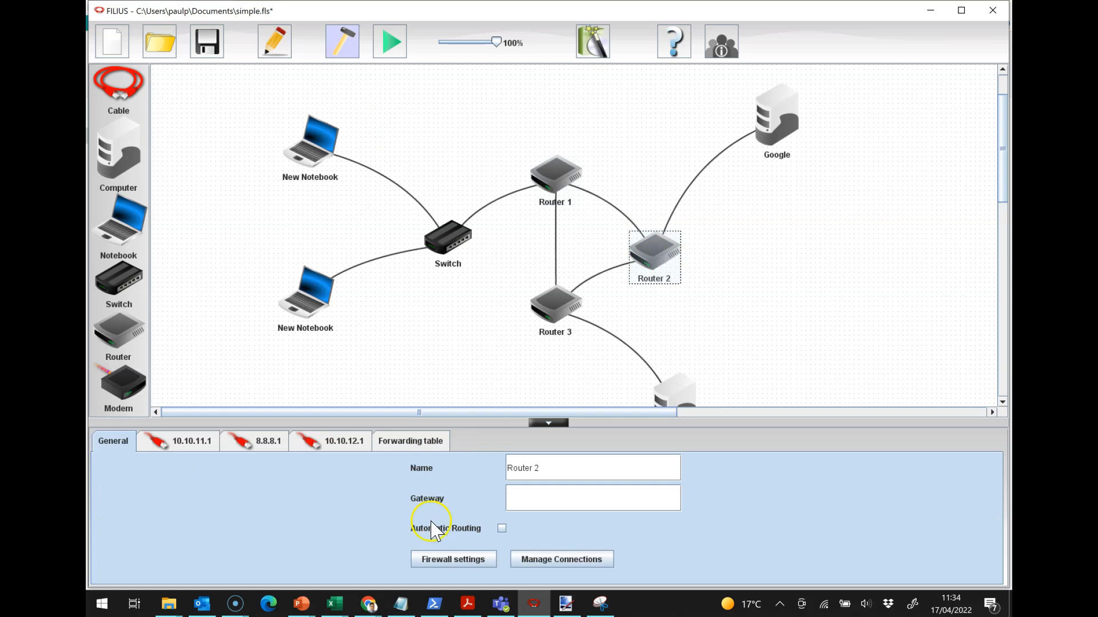
click(409, 440)
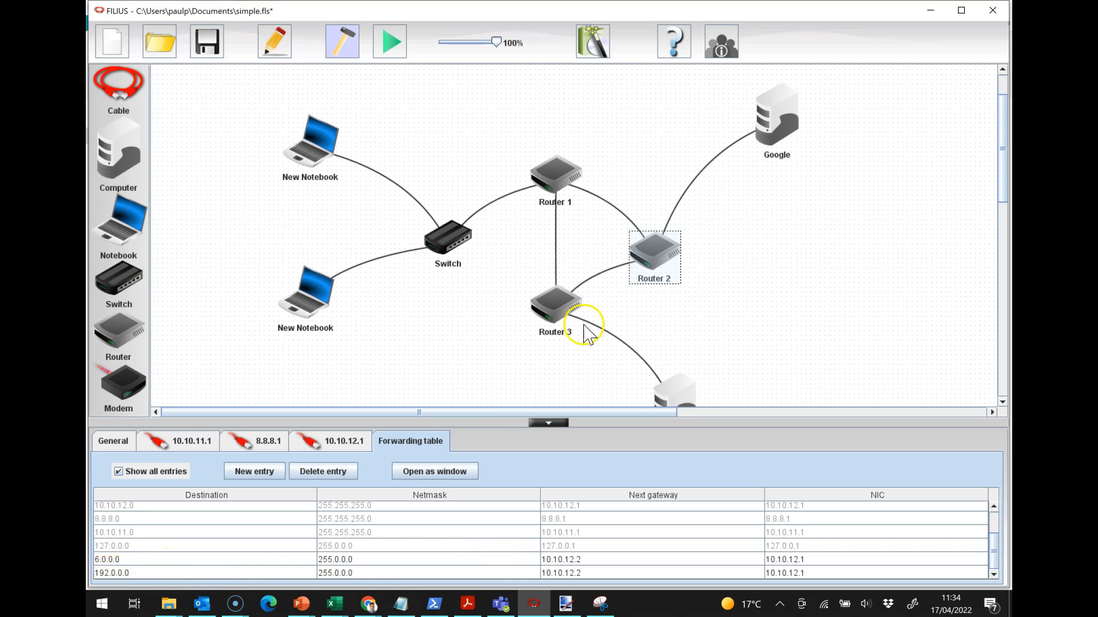
mouse_move(646, 271)
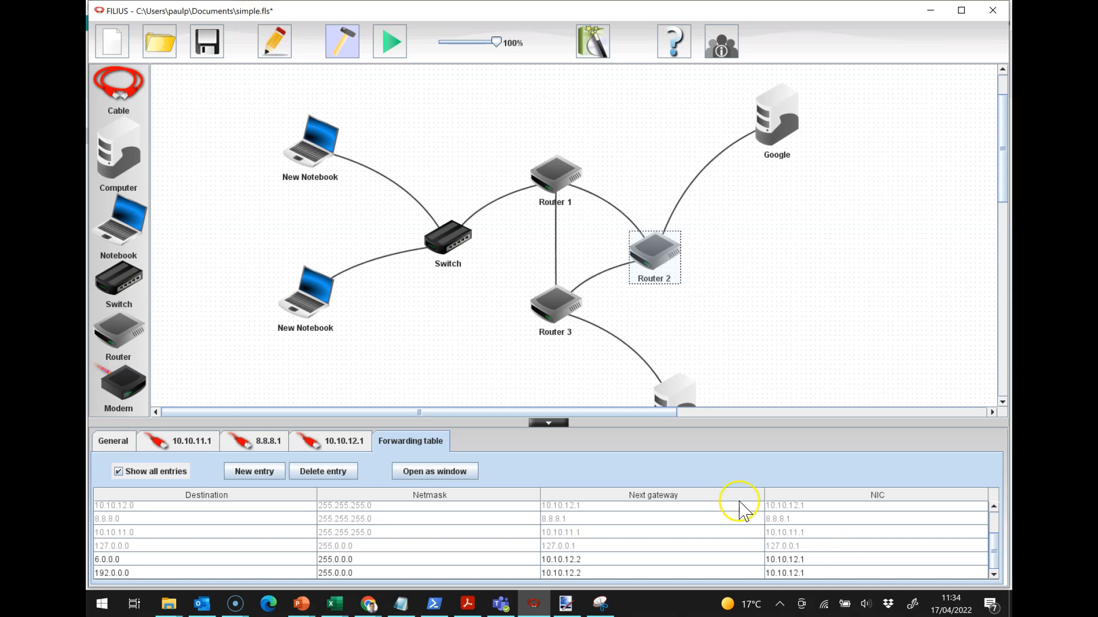
mouse_move(510, 133)
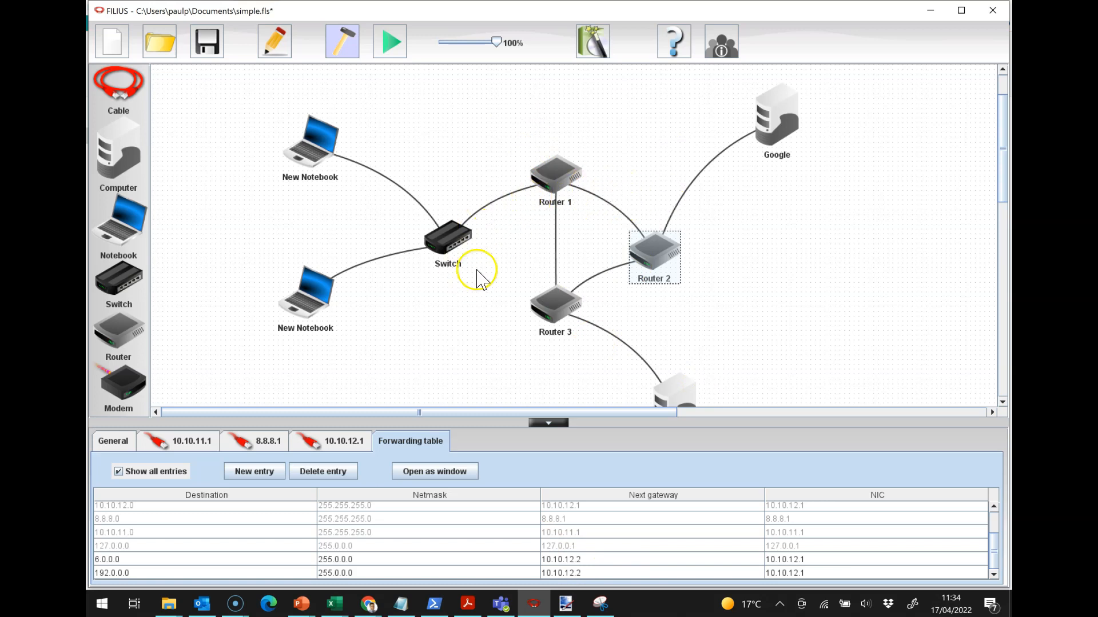
Start the simulation and load the Google page at 8.8.8.8 in the top notebook's browser
click(549, 423)
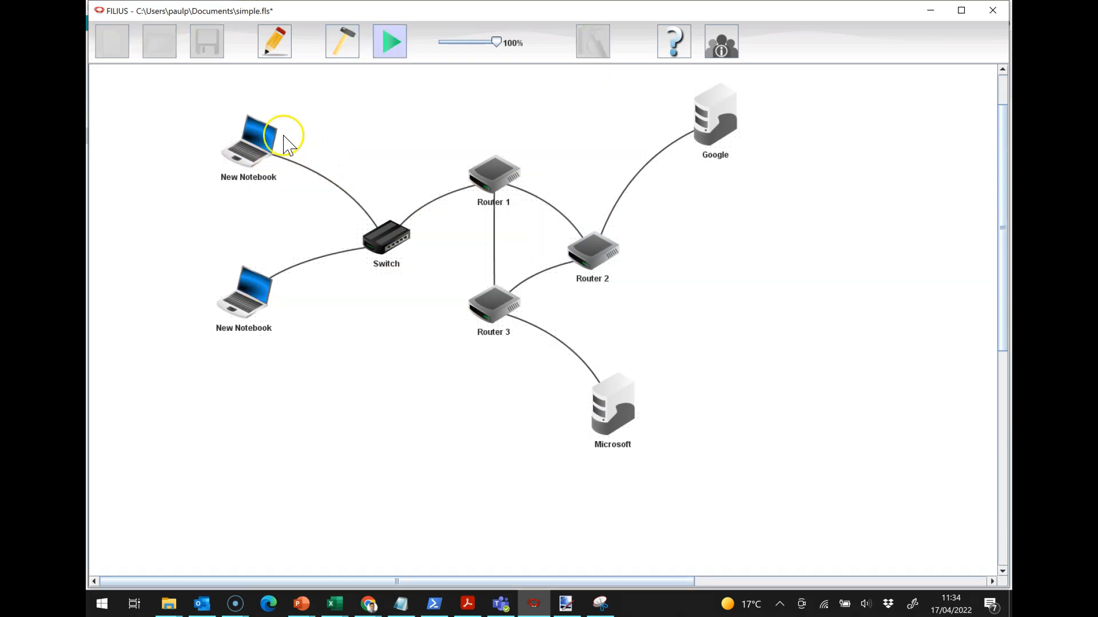
double_click(247, 140)
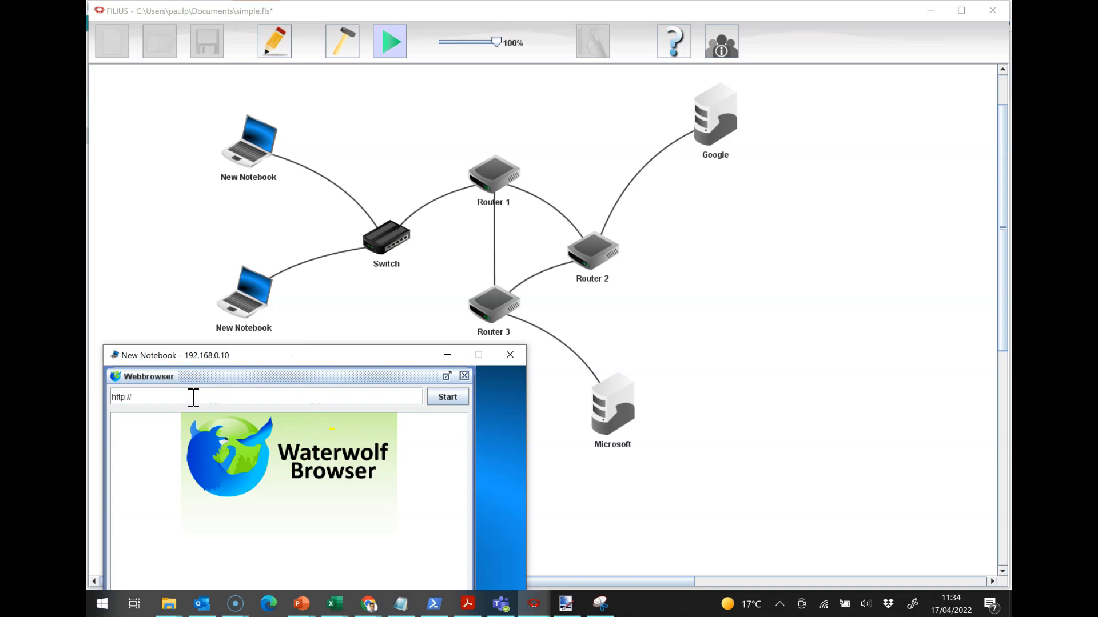
text(8.8.8.8)
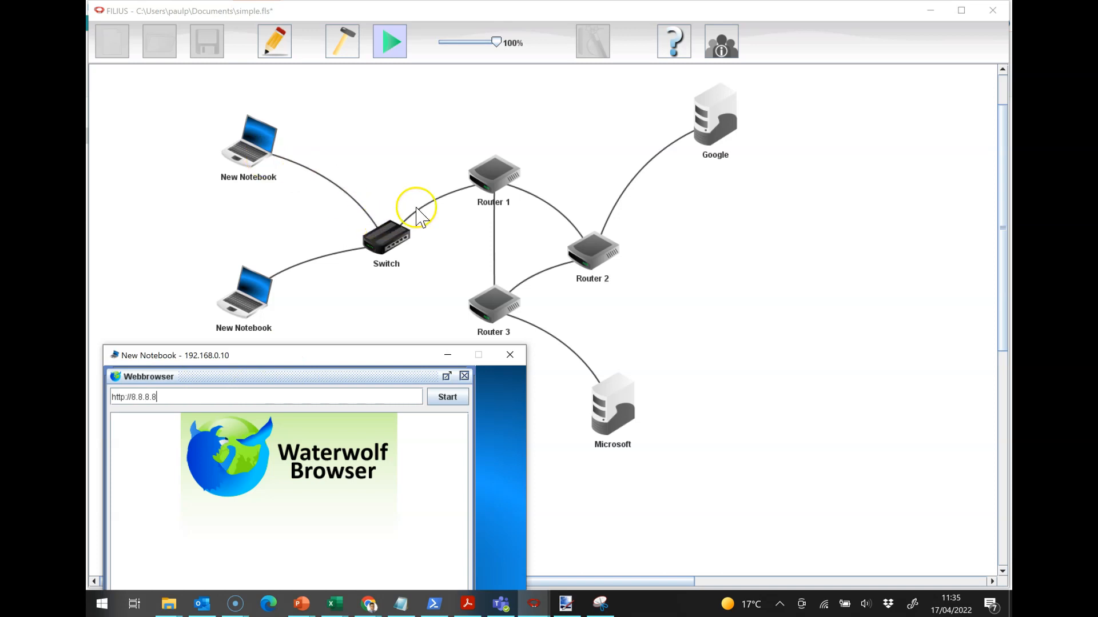
mouse_move(651, 179)
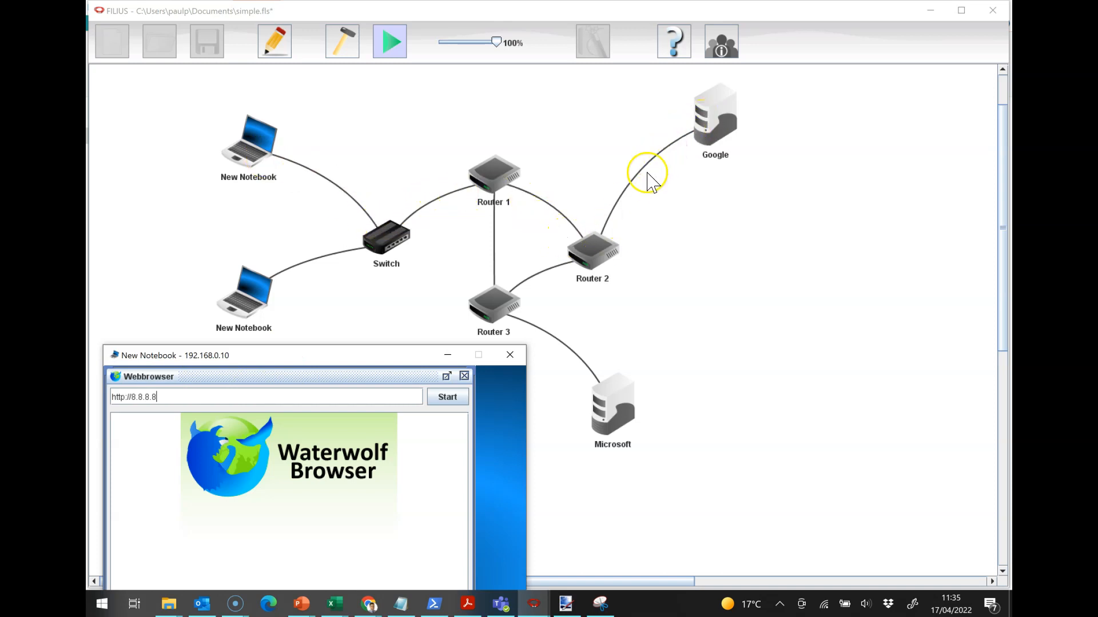
mouse_move(593, 259)
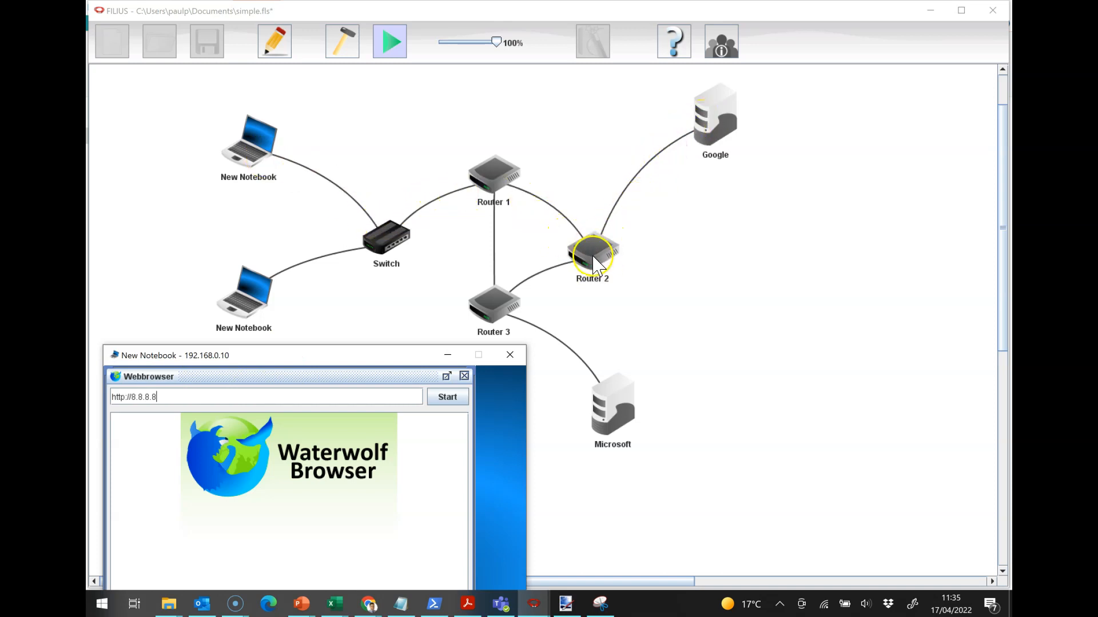
mouse_move(292, 202)
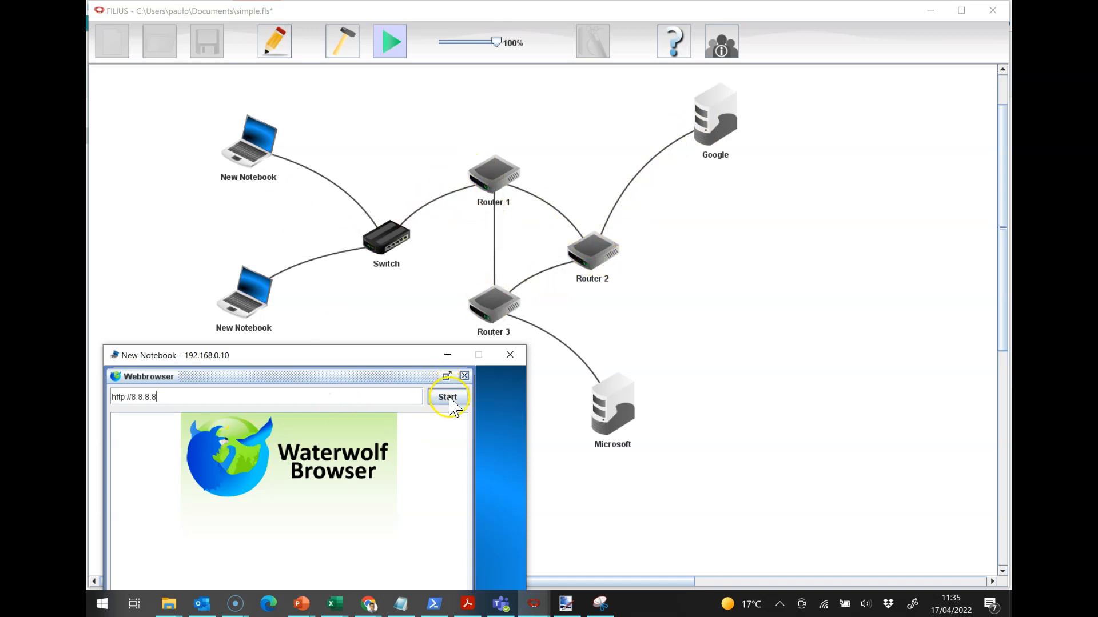
click(447, 397)
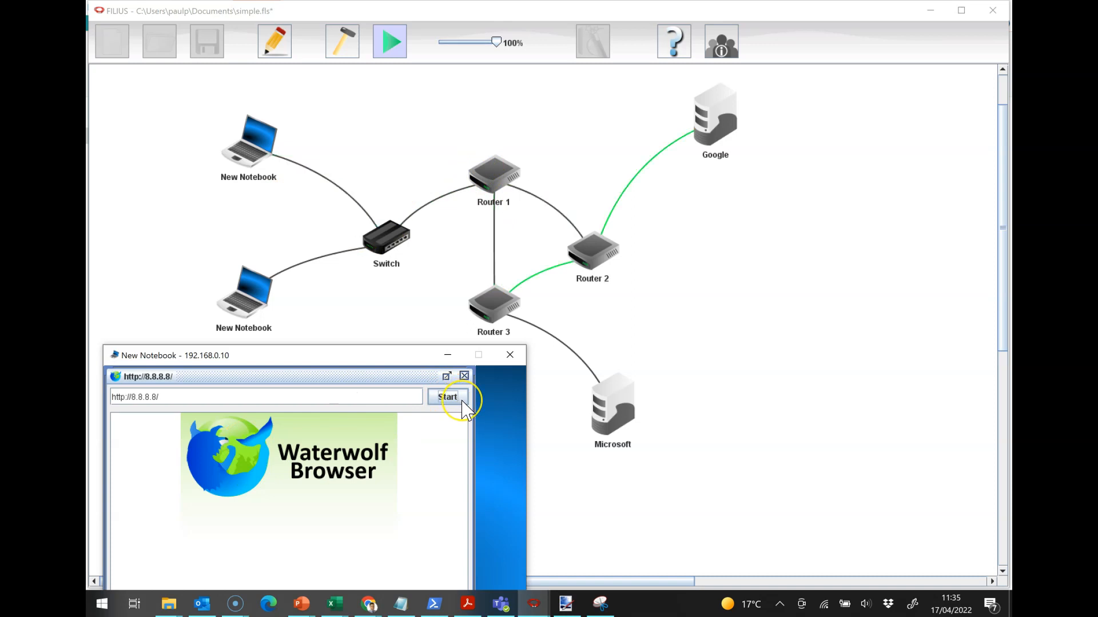
click(447, 397)
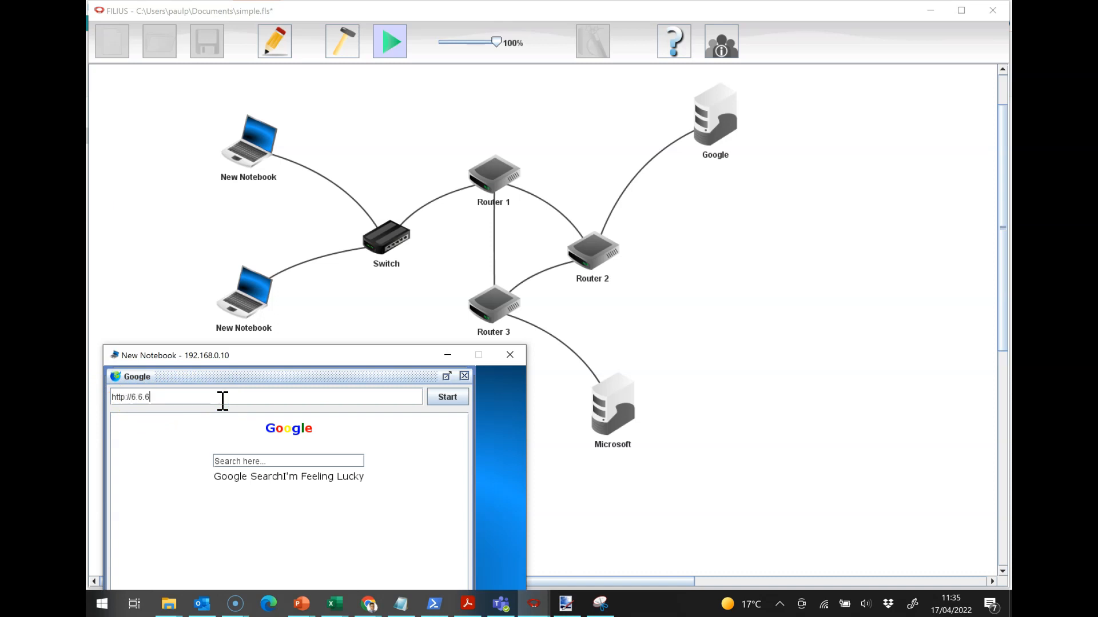
Change the notebook browser's address to 6.6.6.100 to load the Microsoft server page
text(.100/)
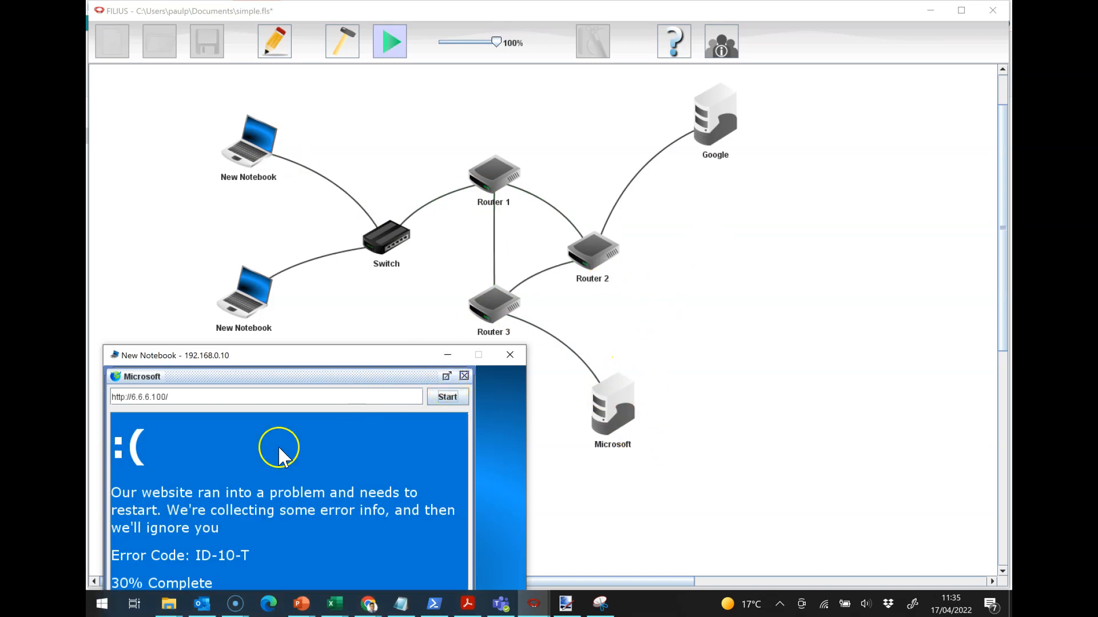
mouse_move(645, 410)
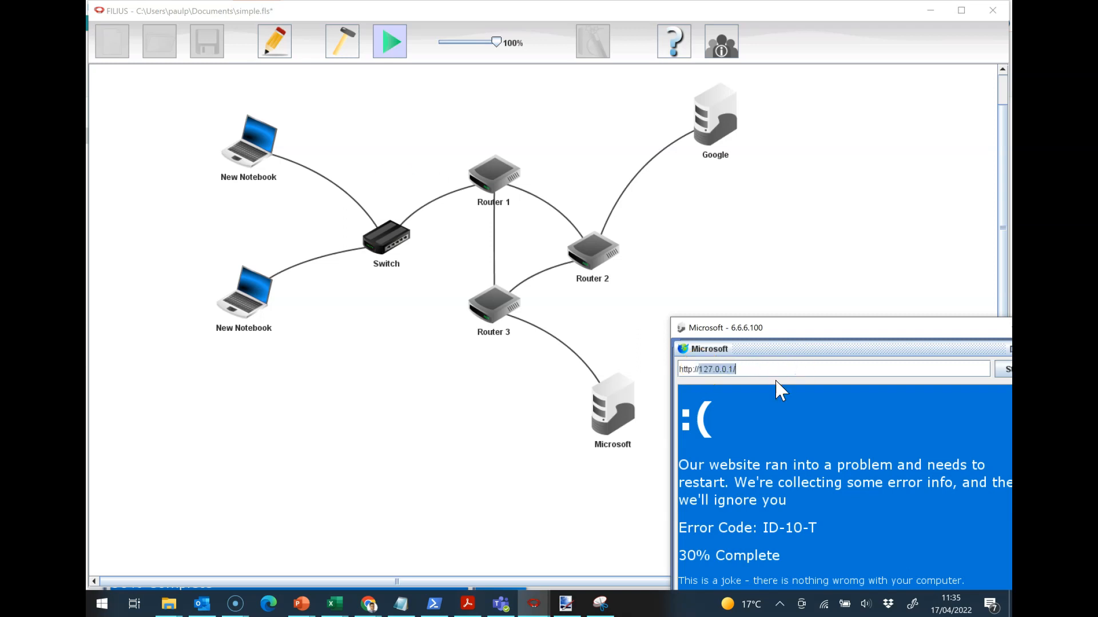
Enter 8.8.8.8 in the Microsoft server's browser to load Google
text(8.8)
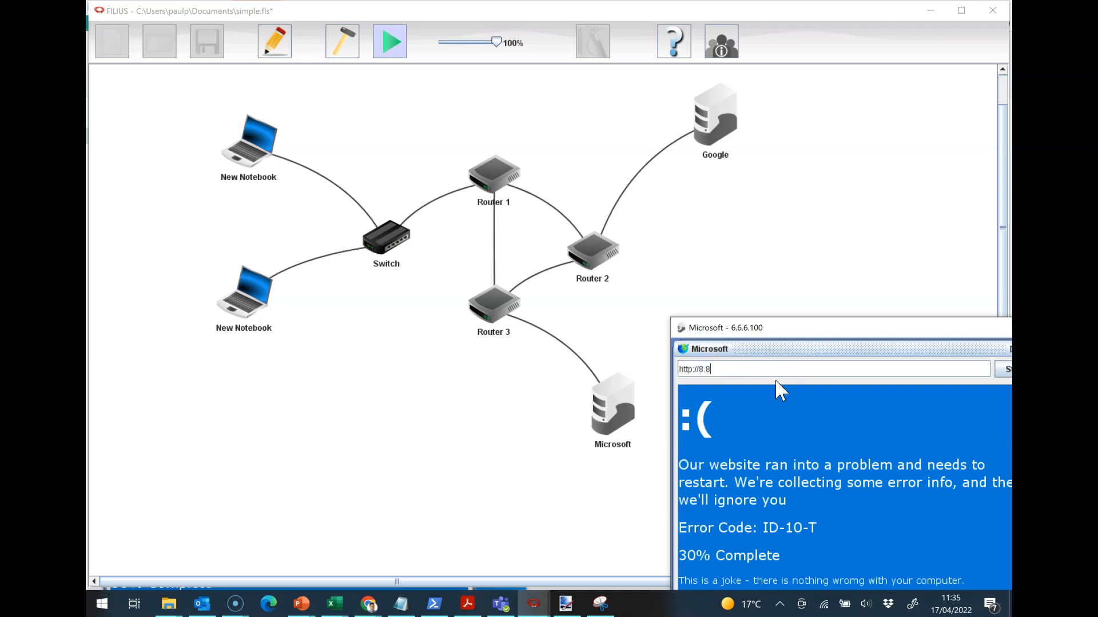
text(.8.8/)
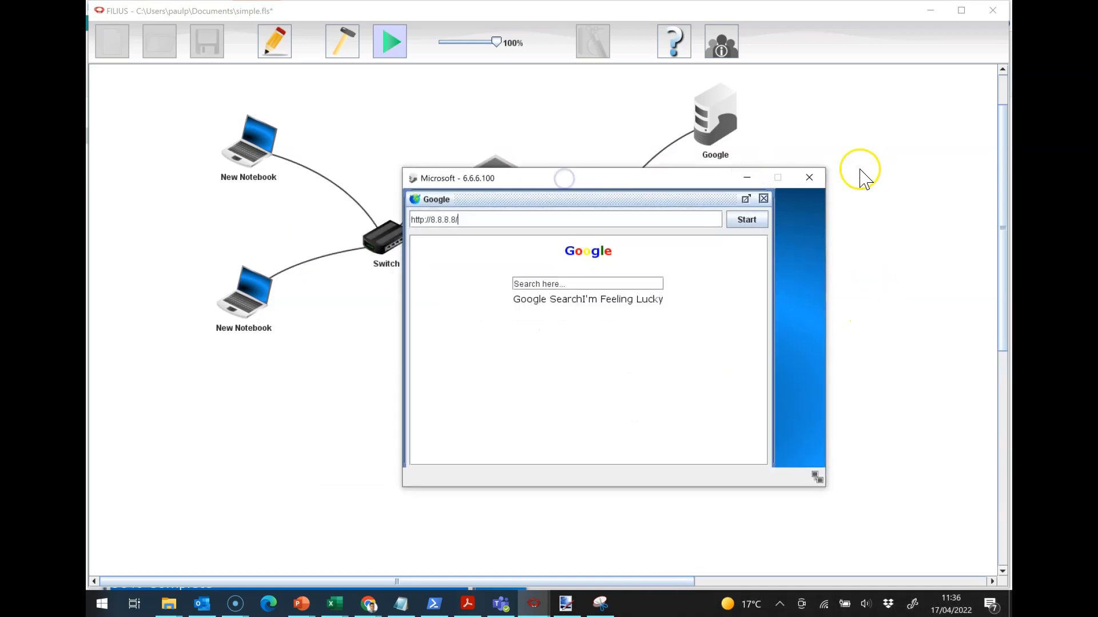
Close the Microsoft - 6.6.6.100 browser window
click(809, 177)
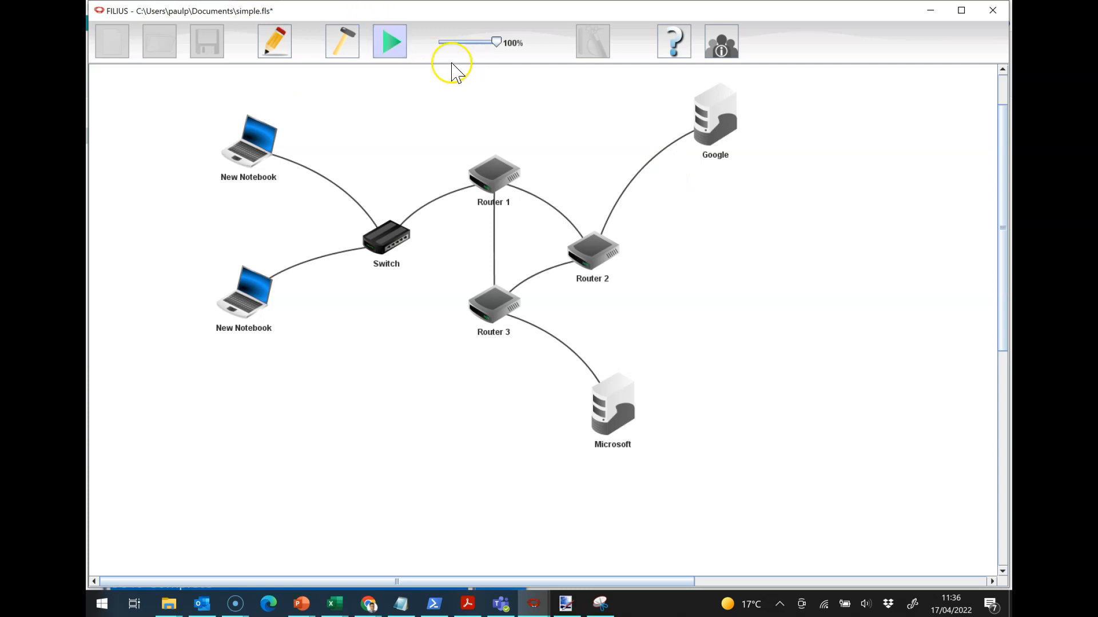
mouse_move(511, 306)
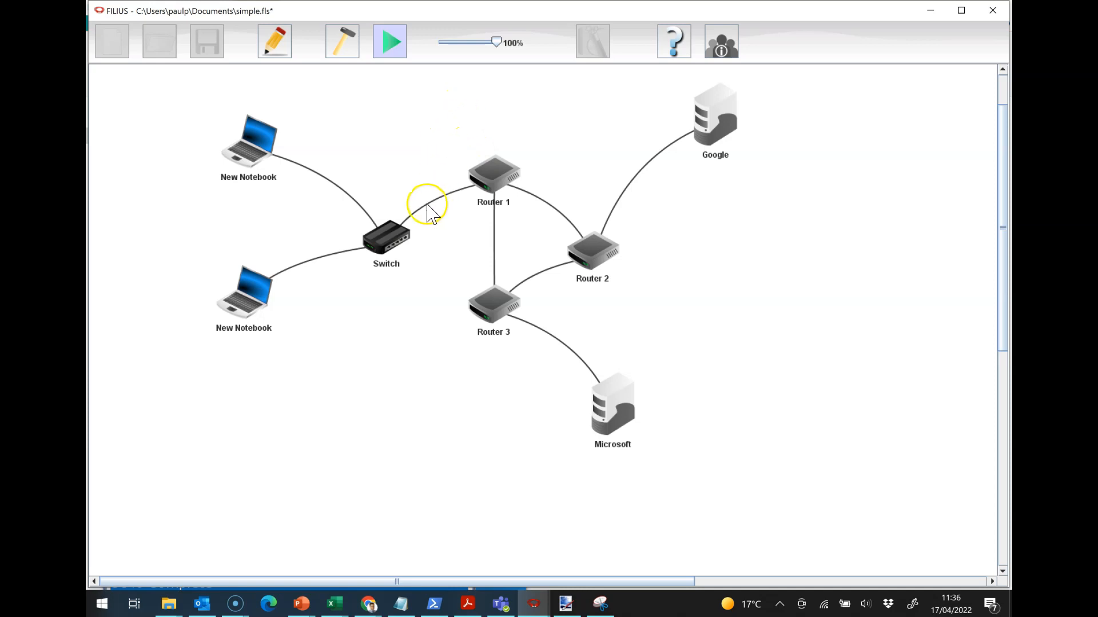
mouse_move(291, 343)
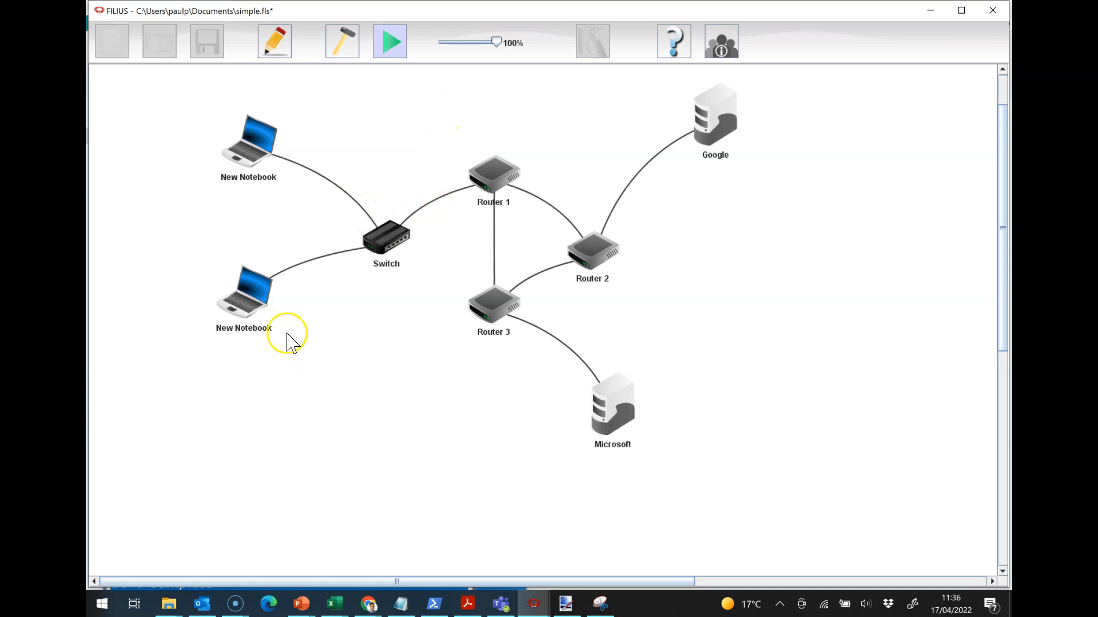